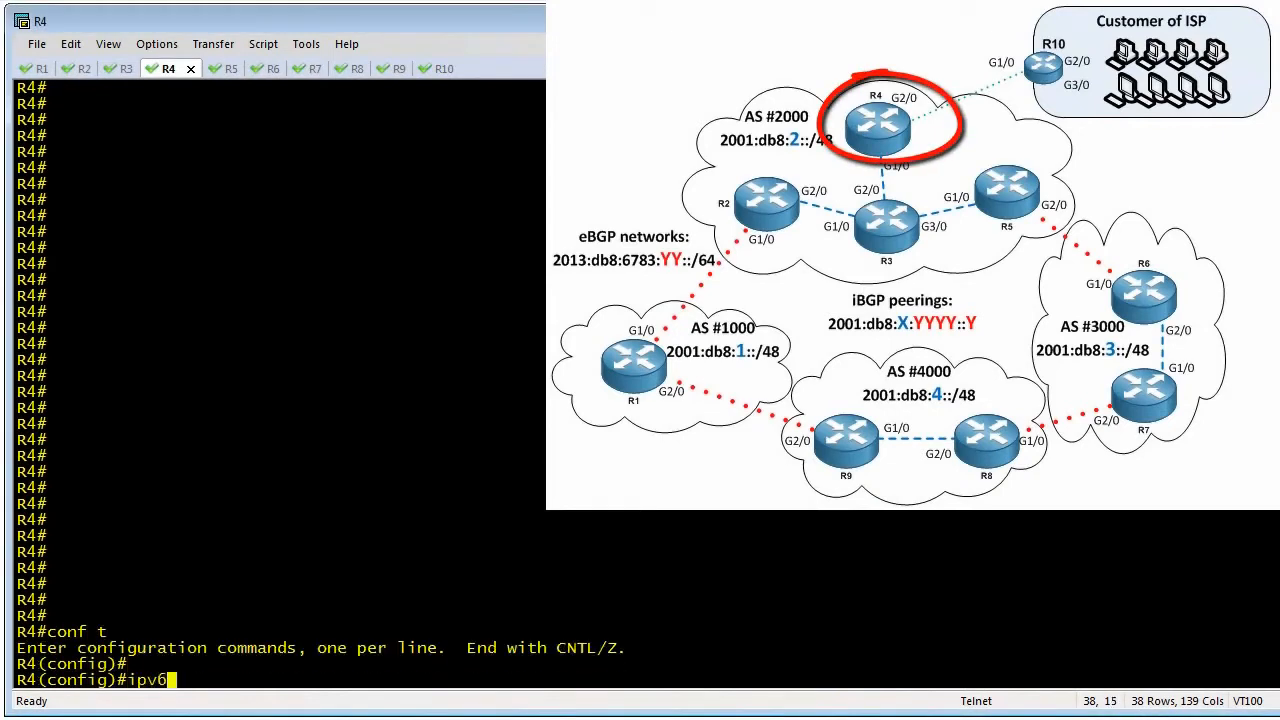
# On R4, create local pool cust-pool1 as 2001:db8:2:8000::/49 handing out /56 prefixes.
pyautogui.write('local poo')
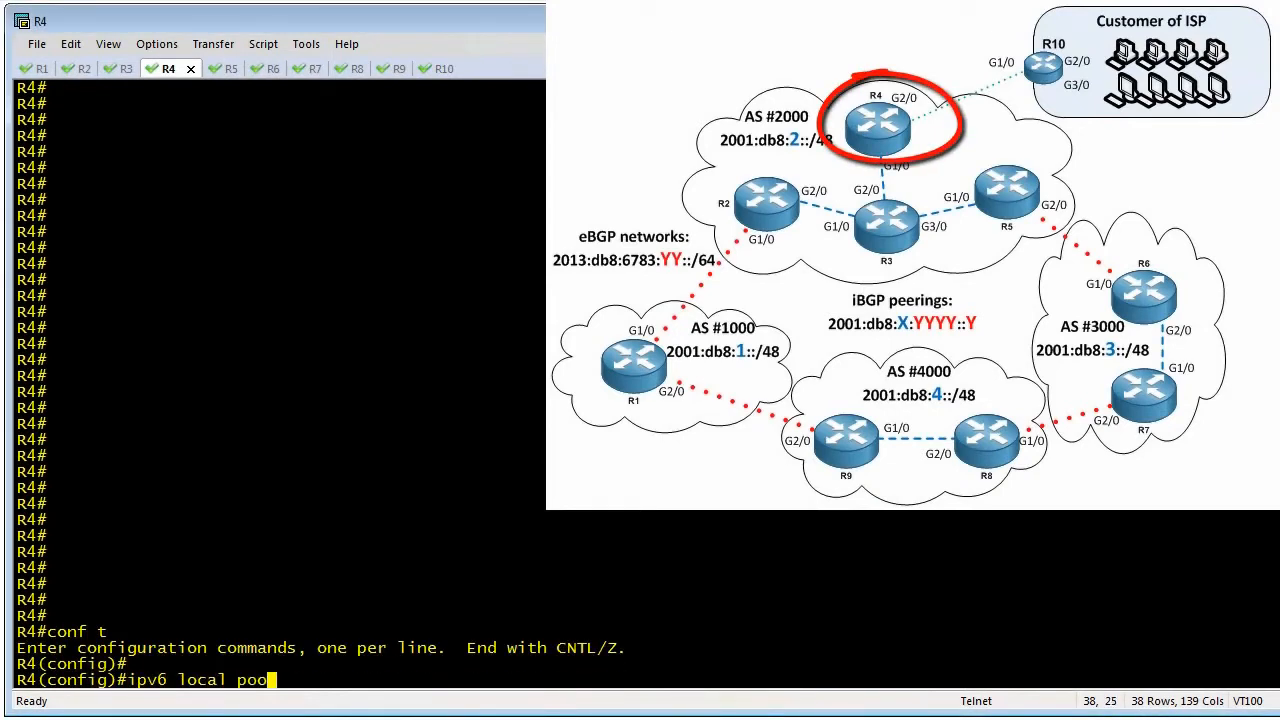
pyautogui.write('l cust-pool')
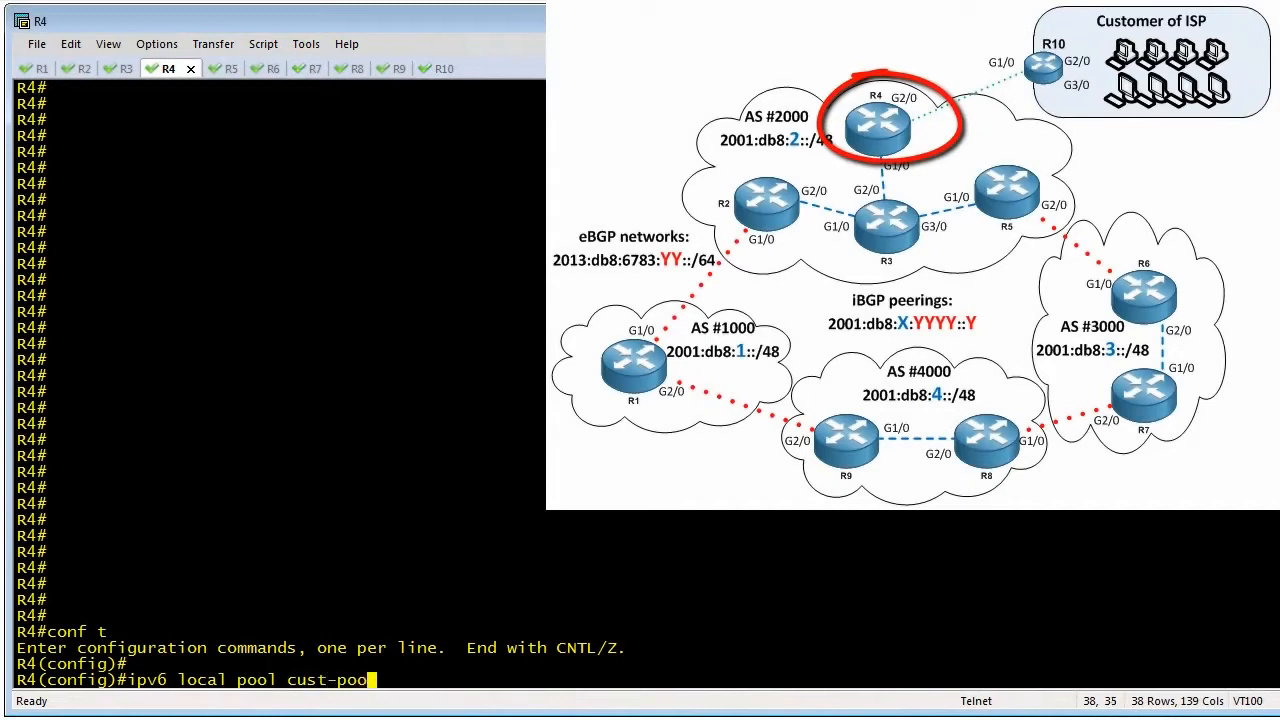
pyautogui.write('1 2001:d')
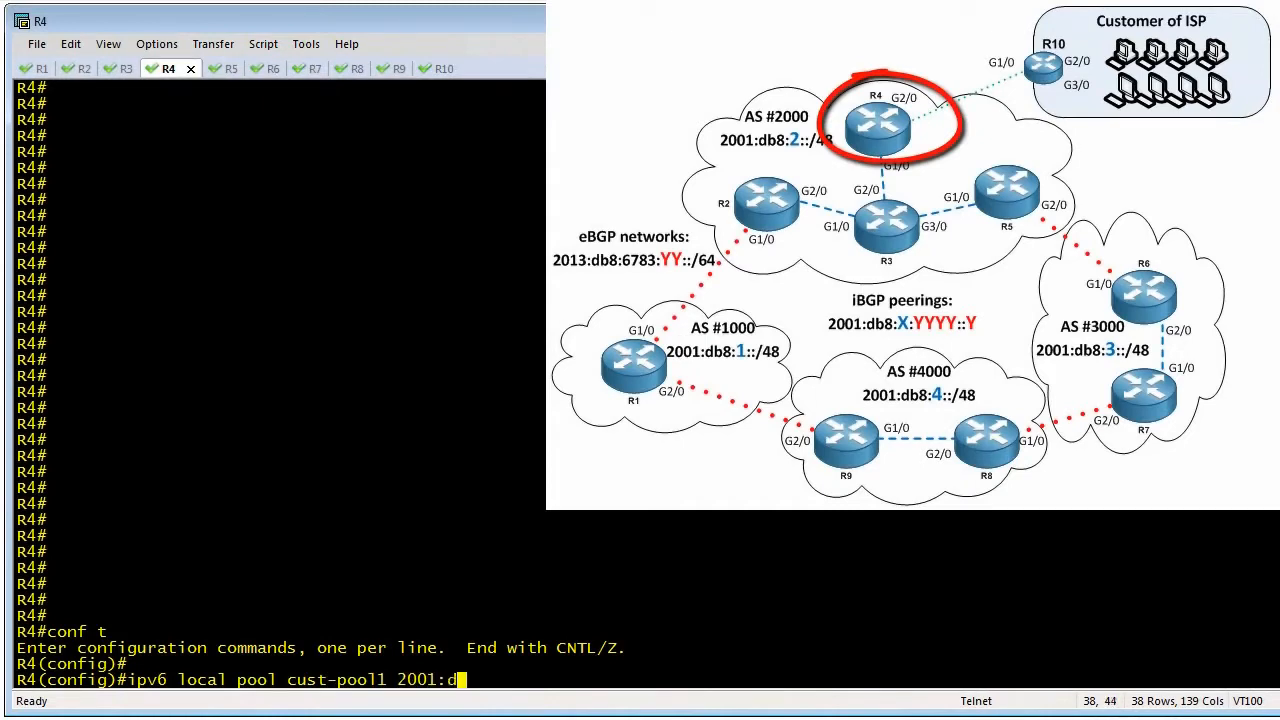
pyautogui.write('b8:2:8000::/49 56')
pyautogui.write('prefix-de')
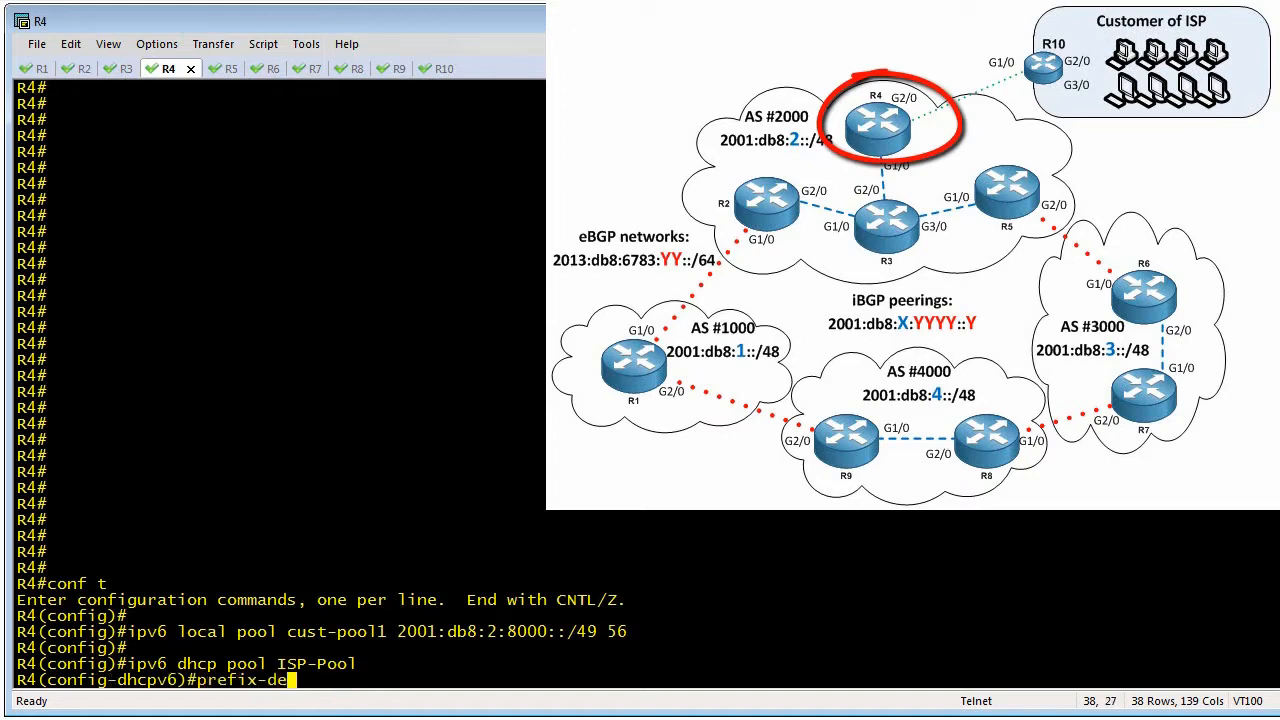
# Make DHCPv6 pool ISP-Pool delegate from cust-pool1 with infinite lifetimes.
pyautogui.write('legation')
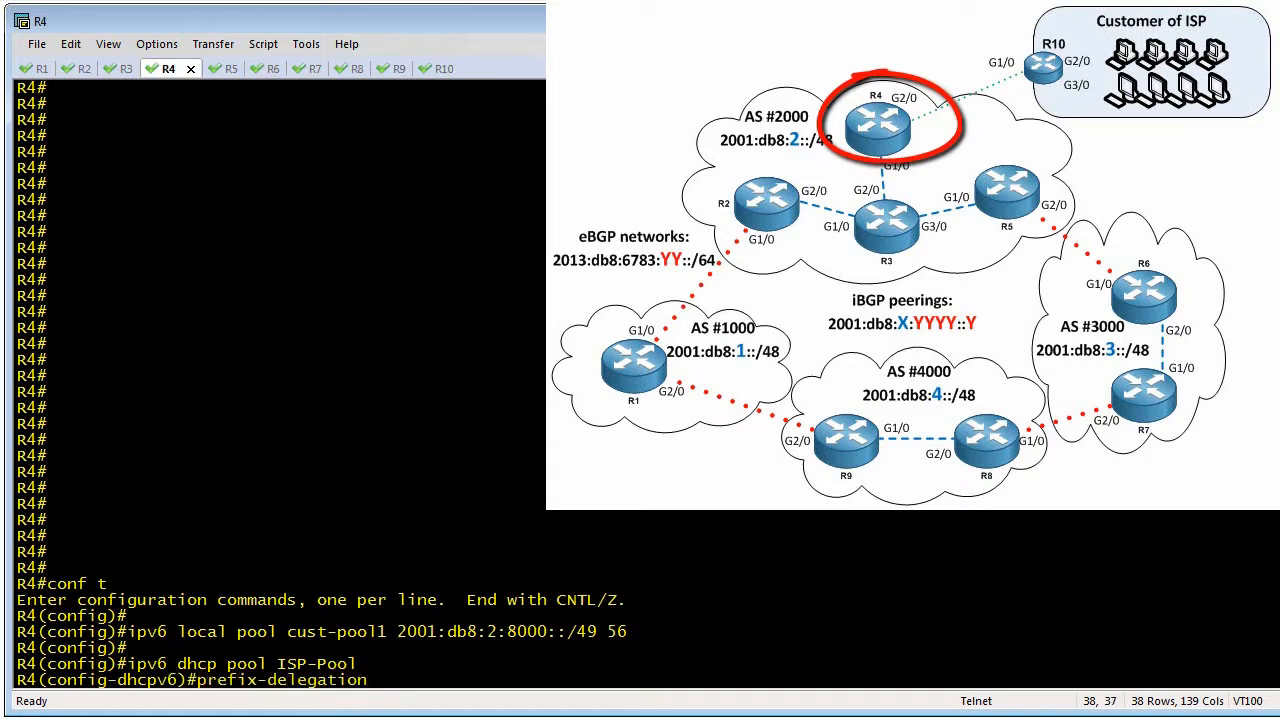
pyautogui.write('pool cust-pool1 lifetime infinite infini')
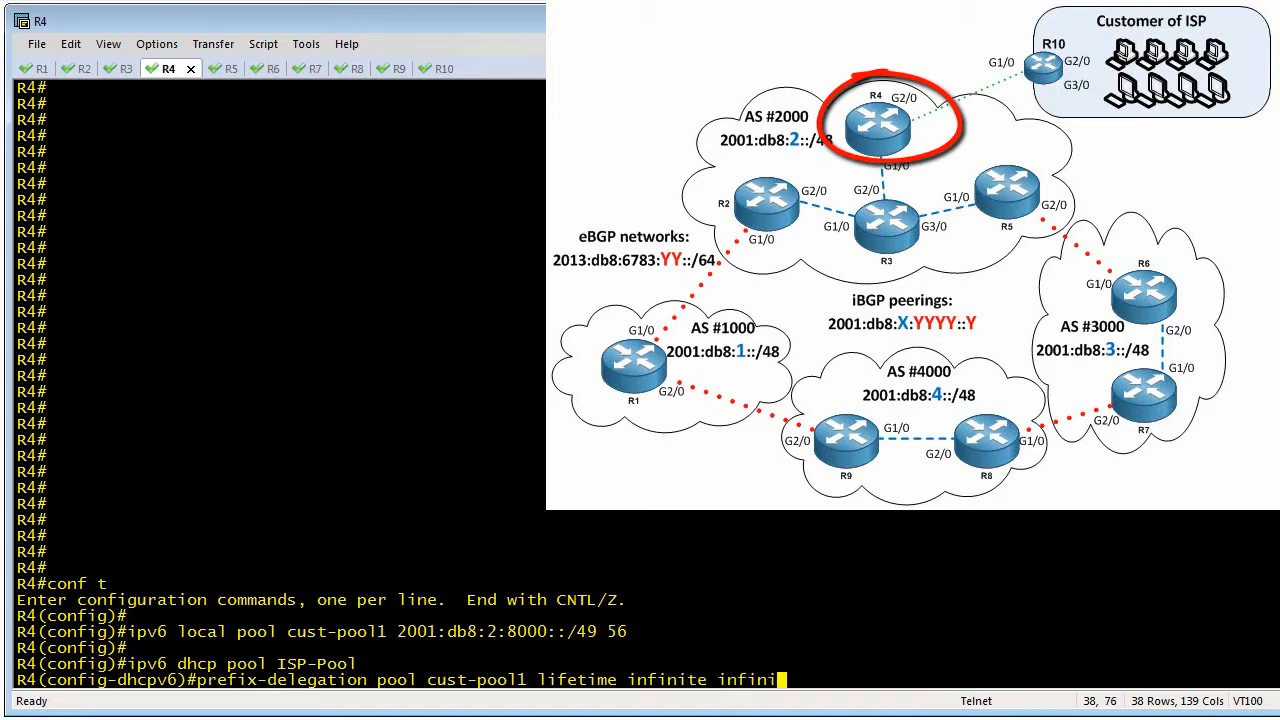
pyautogui.press('enter')
pyautogui.write('ipv6 address')
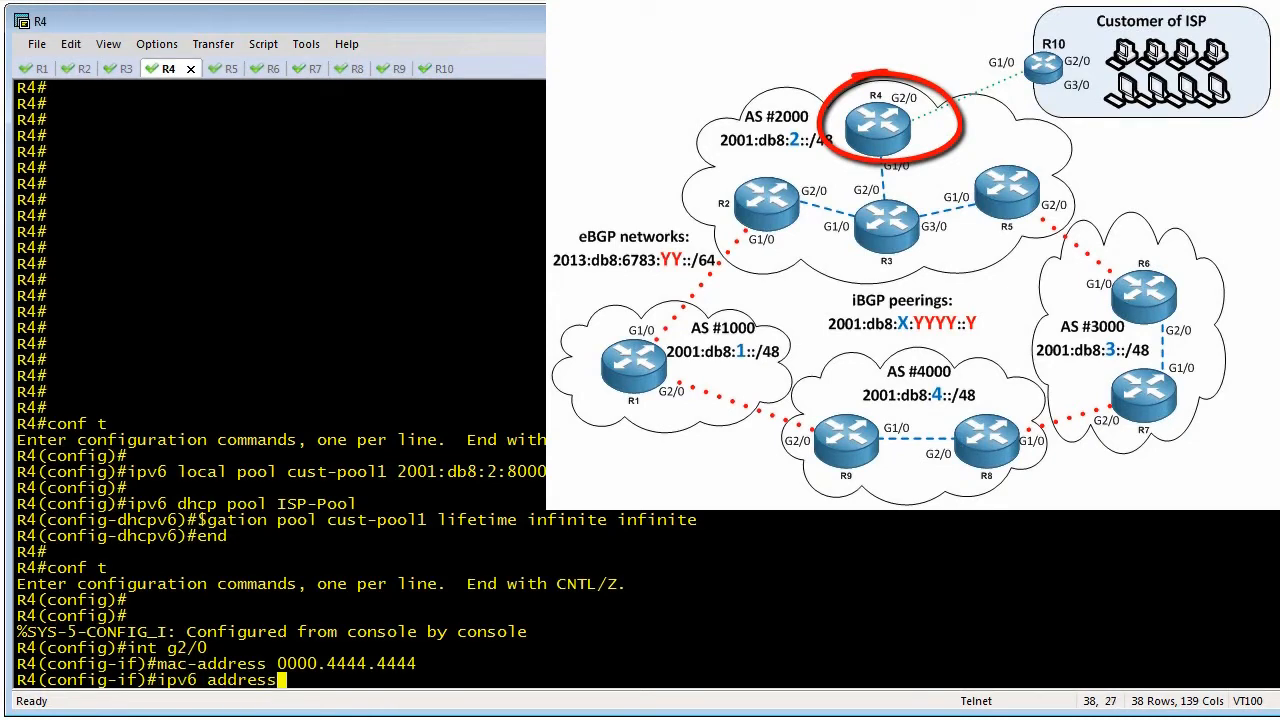
# Give R4 g2/0 address 2001:db8:2:410::4/64, link-local fe80::4, and DHCPv6 server ISP-Pool.
pyautogui.write('2001:db8:2:410::4/64')
pyautogui.write('ipv6 addr')
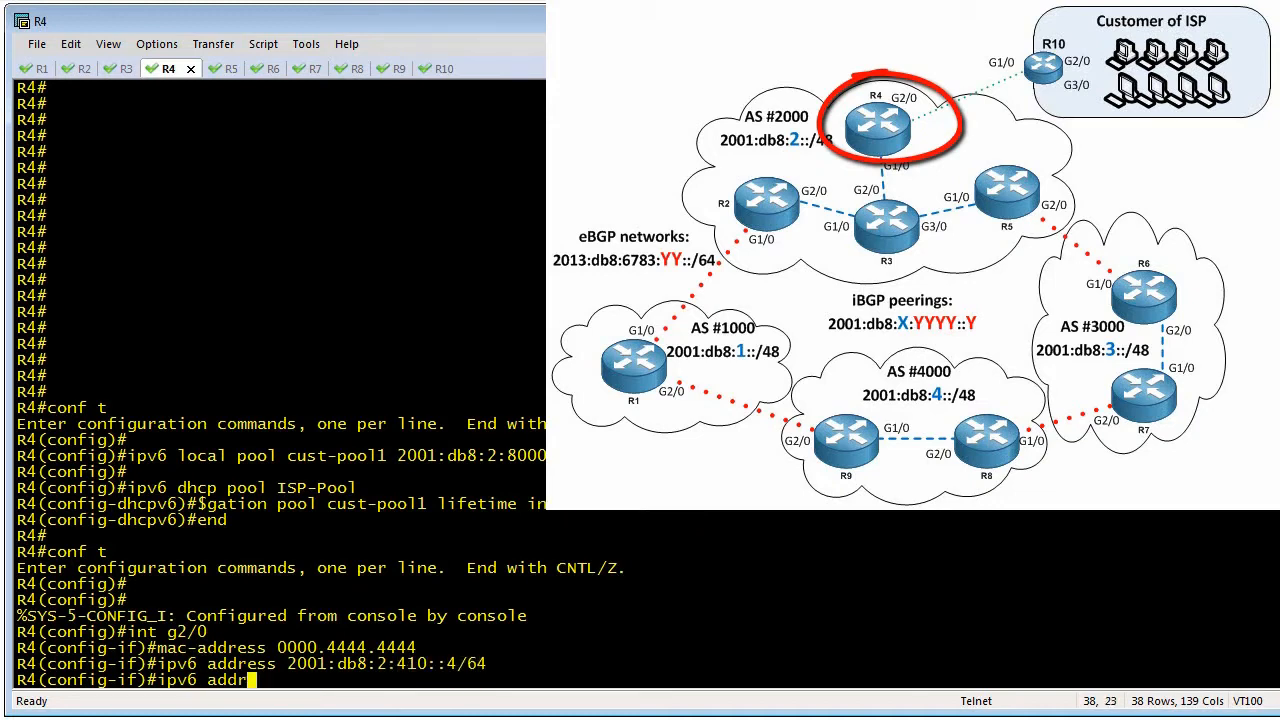
pyautogui.write('ess fe80:')
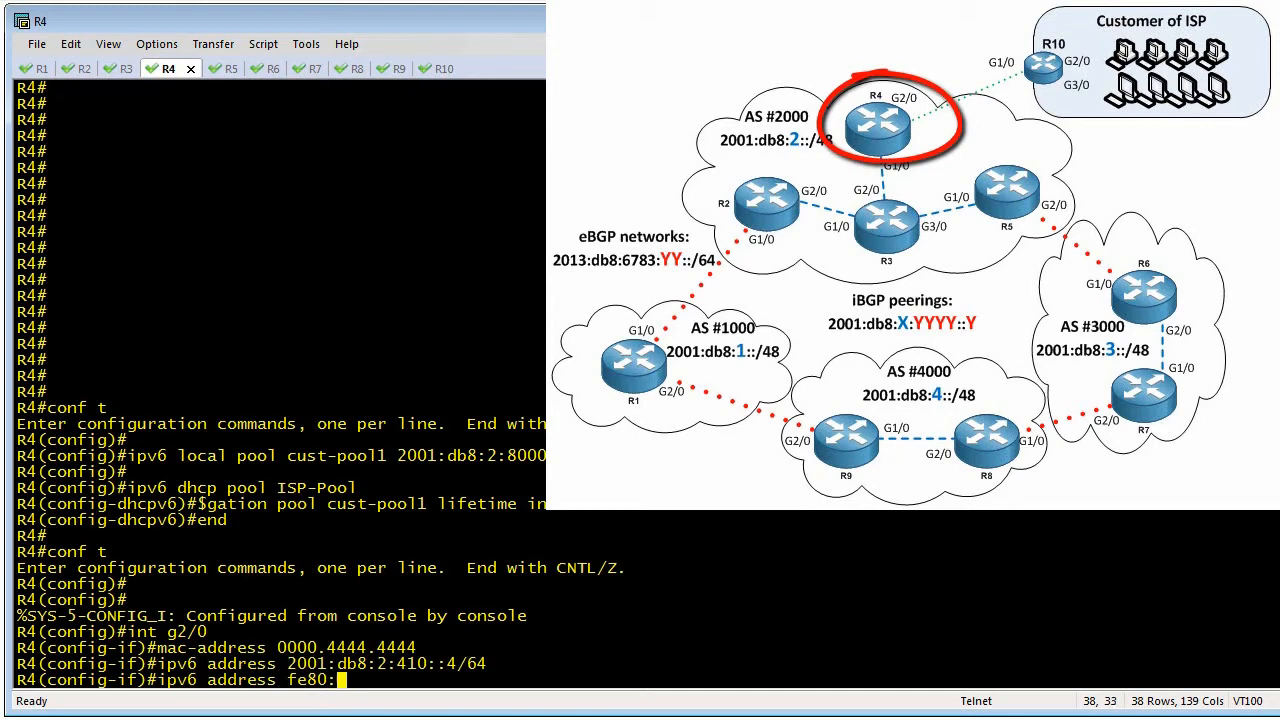
pyautogui.write(':4 link-local')
pyautogui.write('ipv6 dhcp server')
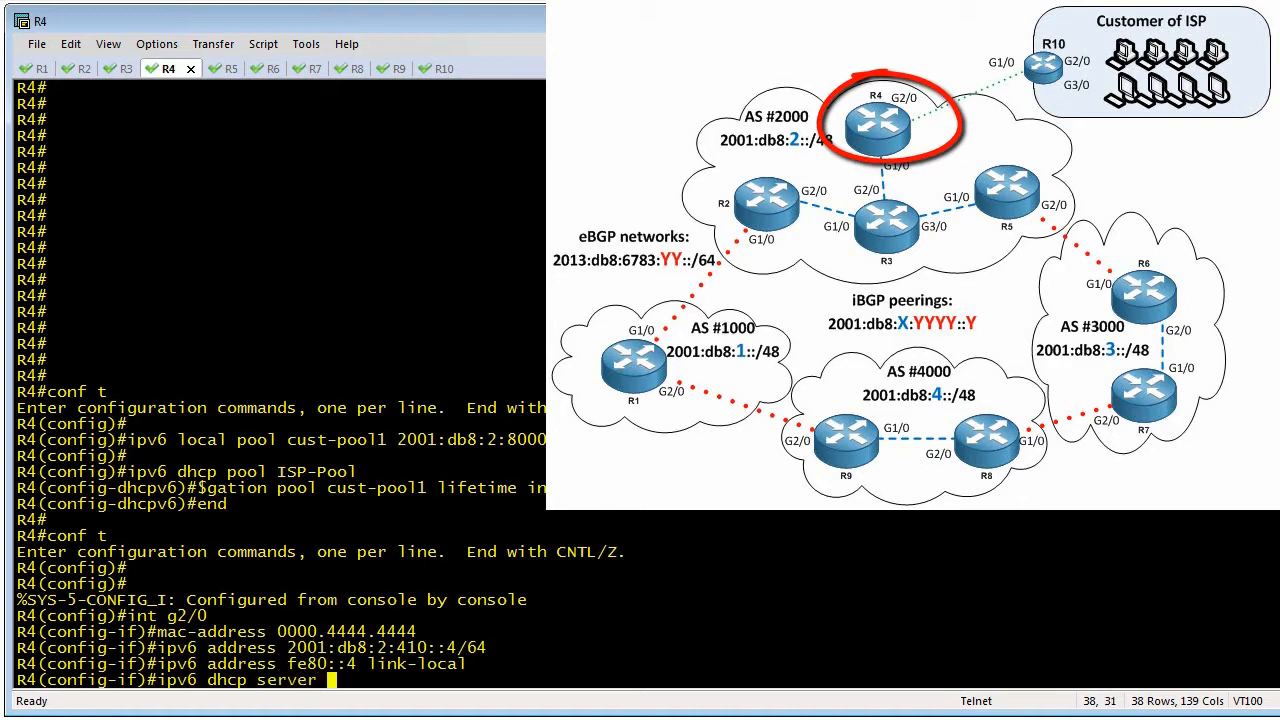
pyautogui.write('ISP-Pool')
pyautogui.write('show i')
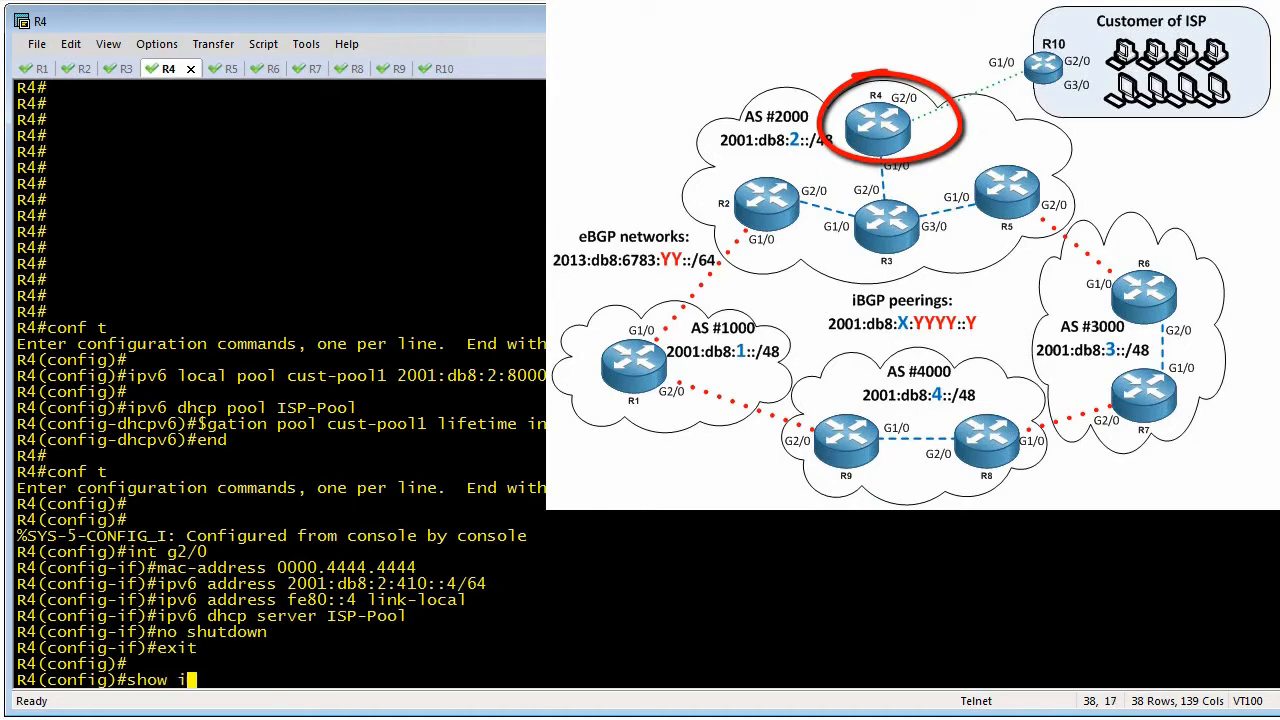
# Show R4's local IPv6 pools with 'do show ipv6 local pool' after the plain command fails.
pyautogui.write('pv6 local')
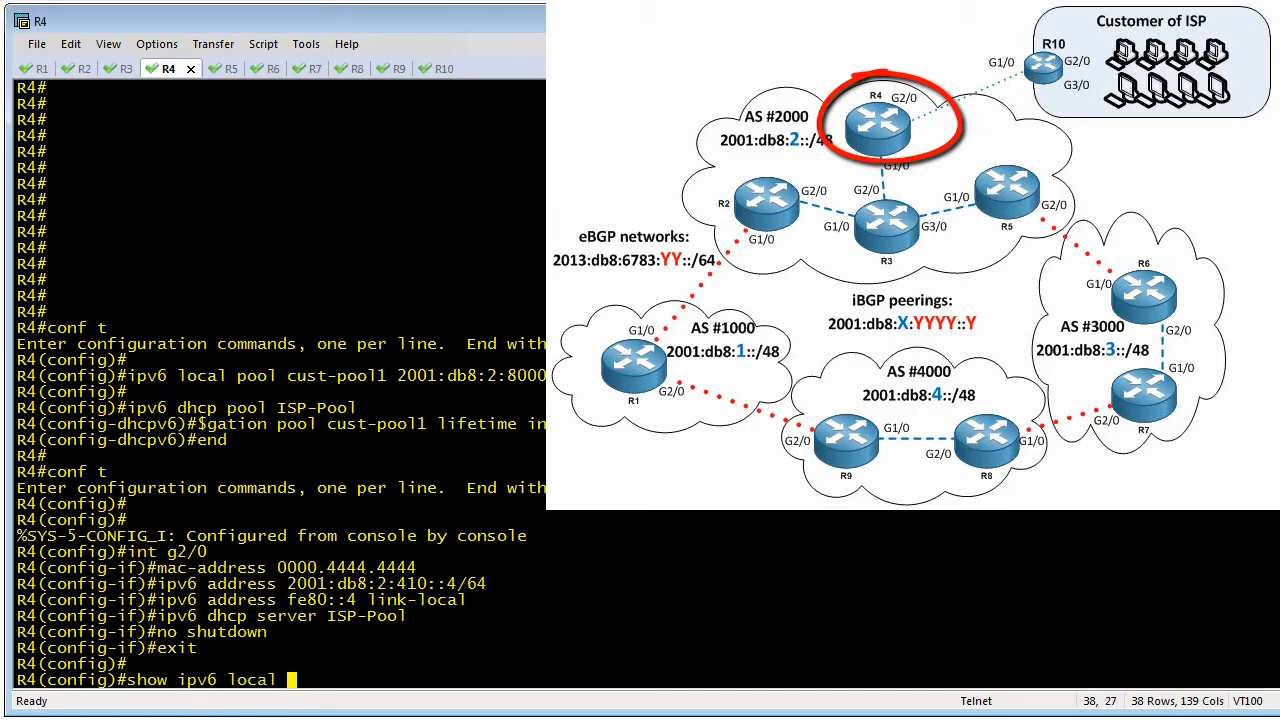
pyautogui.press('Return')
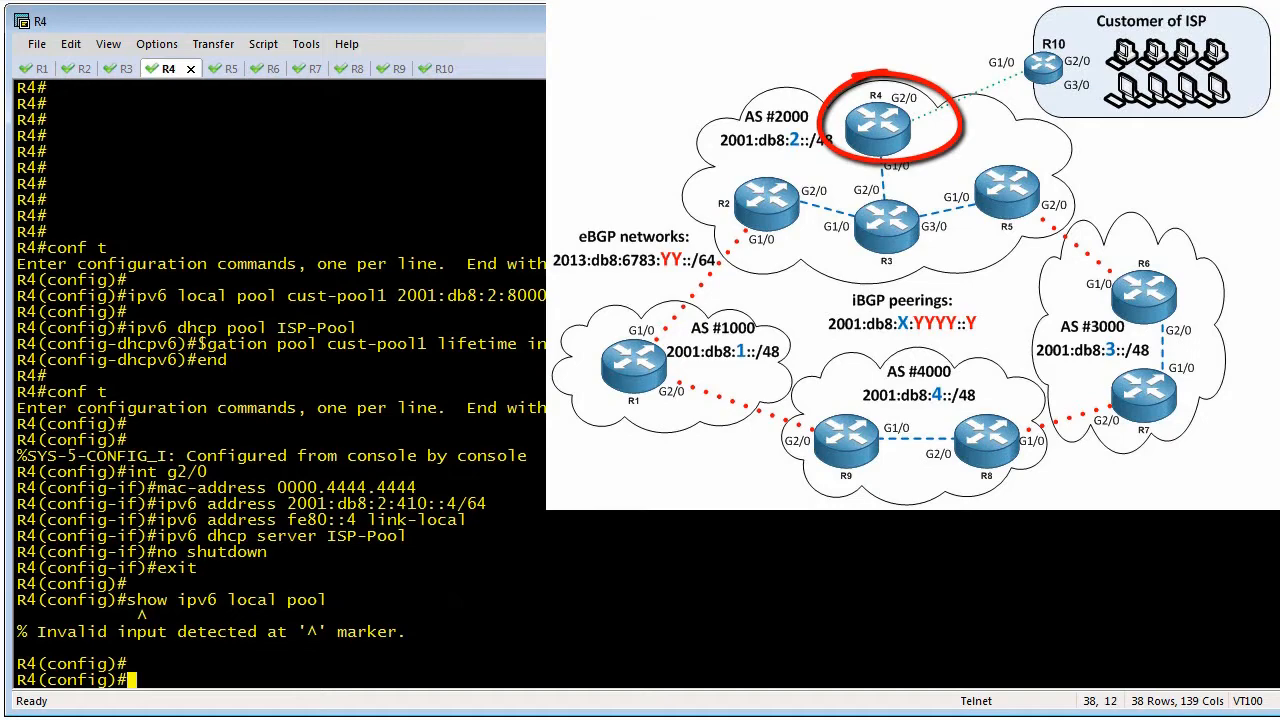
pyautogui.write('show ipv6 local pool')
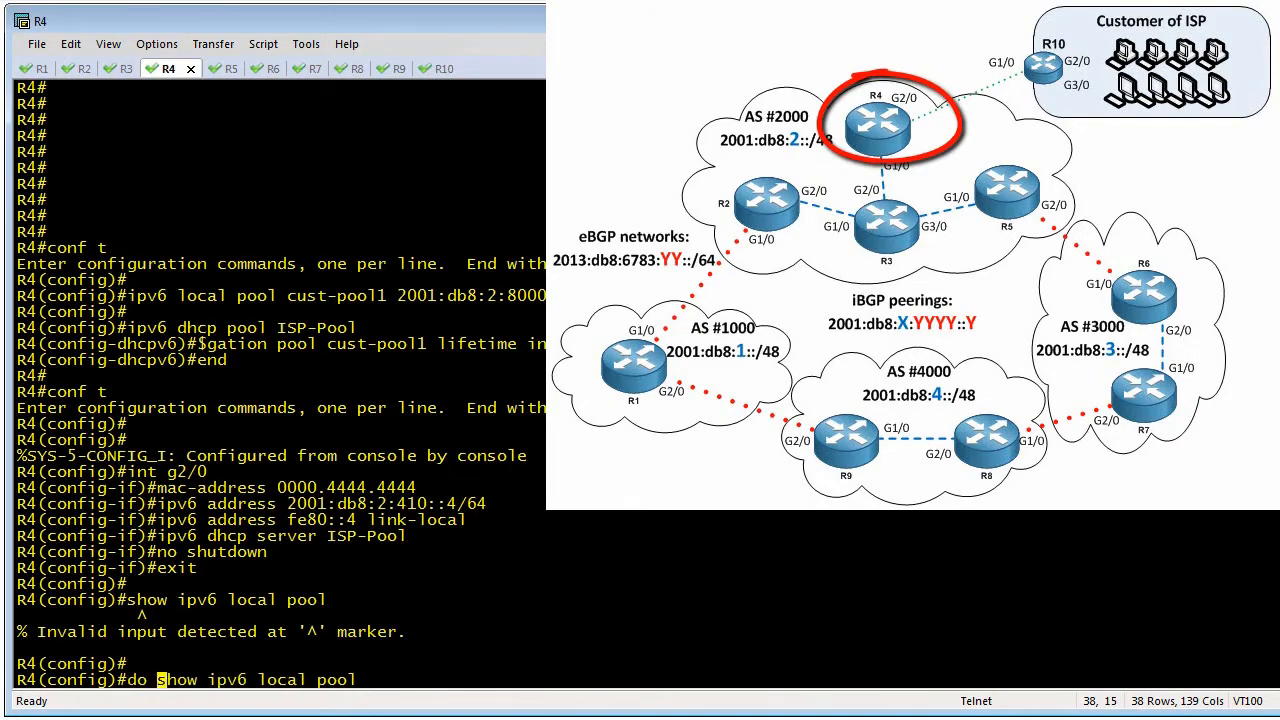
pyautogui.press('Return')
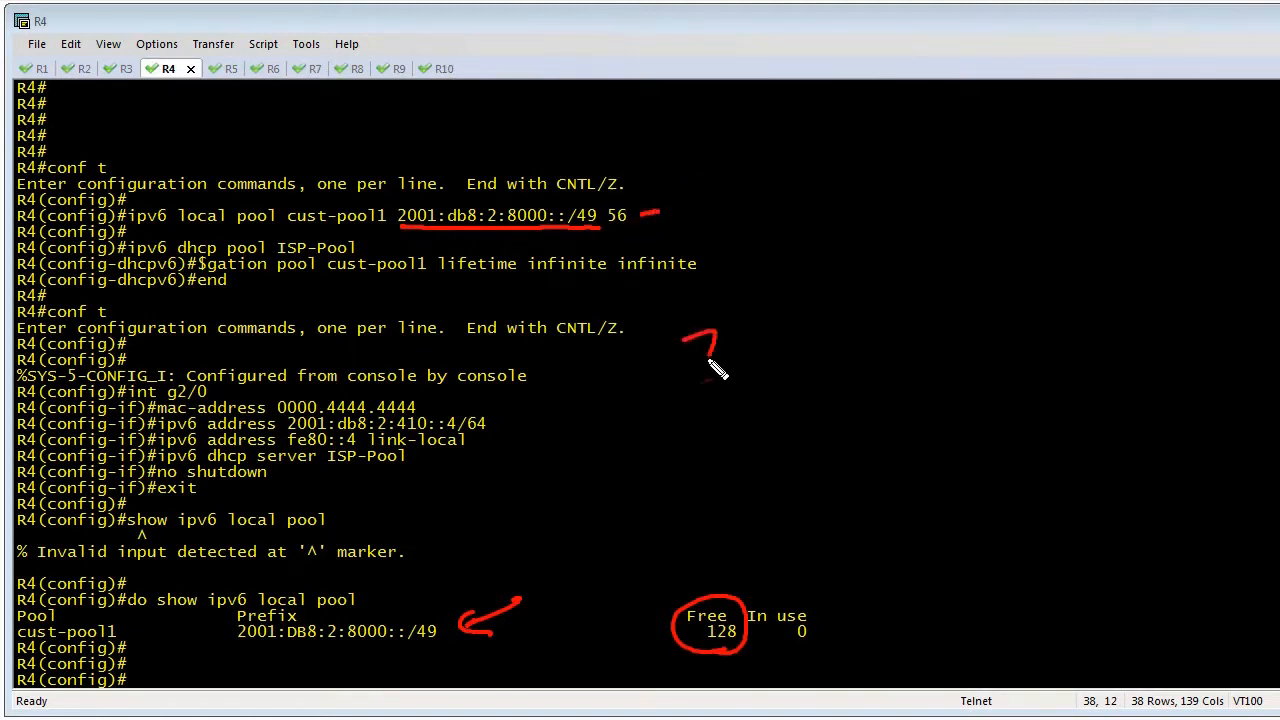
pyautogui.moveTo(620, 333)
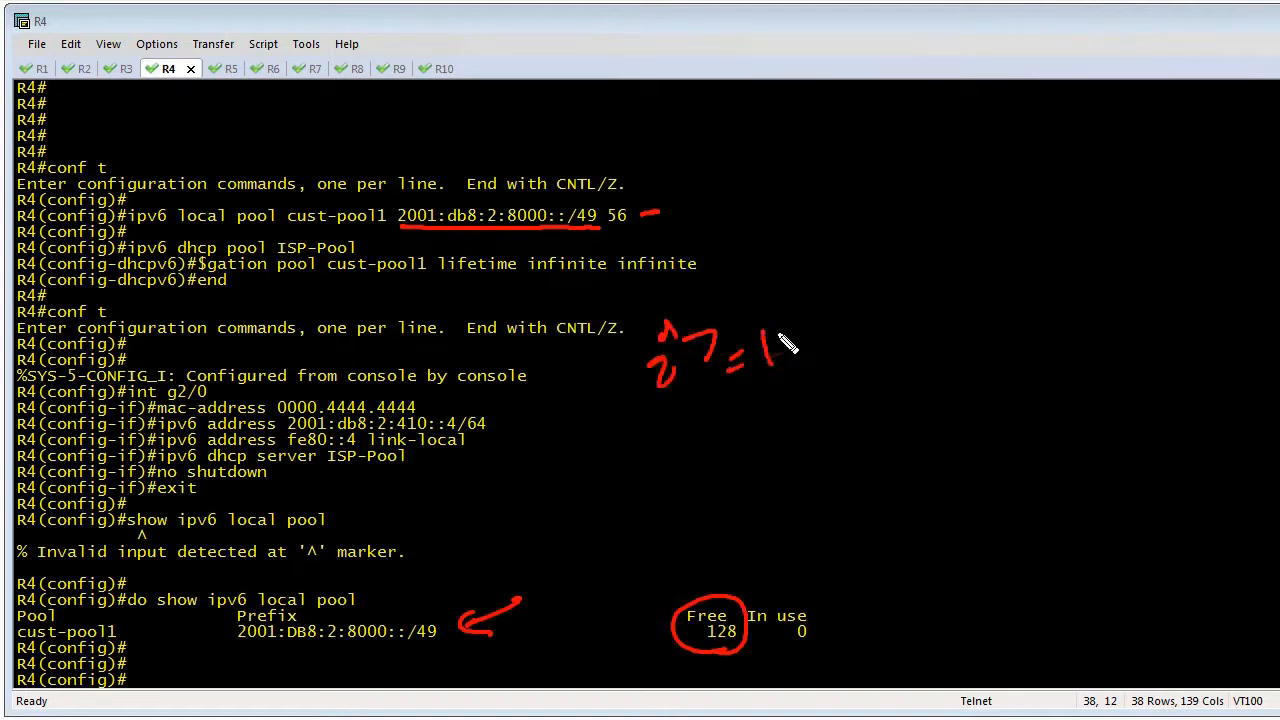
# Review cust-pool1's 128 free prefixes, then move to the R10 console session.
pyautogui.moveTo(765, 350); pyautogui.dragTo(815, 345)
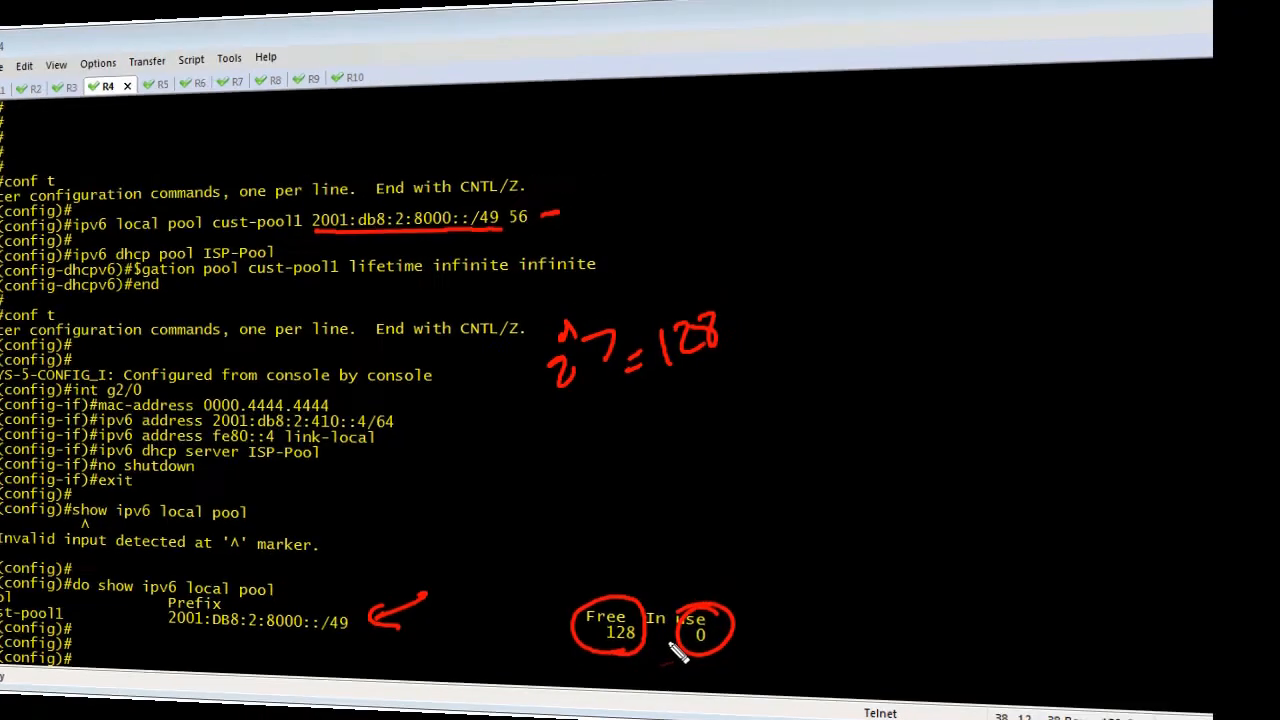
pyautogui.click(413, 68)
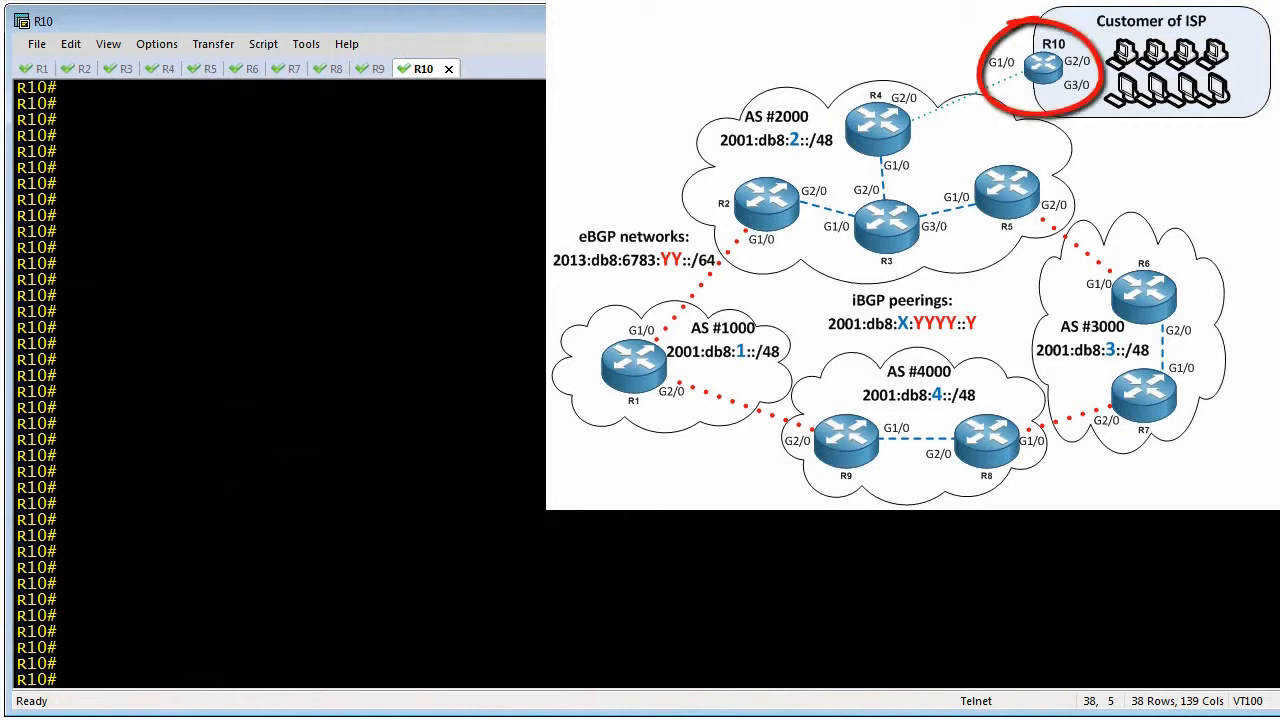
# Enable IPv6 on R10 g1/0 with default-route autoconfig and DHCPv6 prefix request FROM-ISP.
pyautogui.write('conf t')
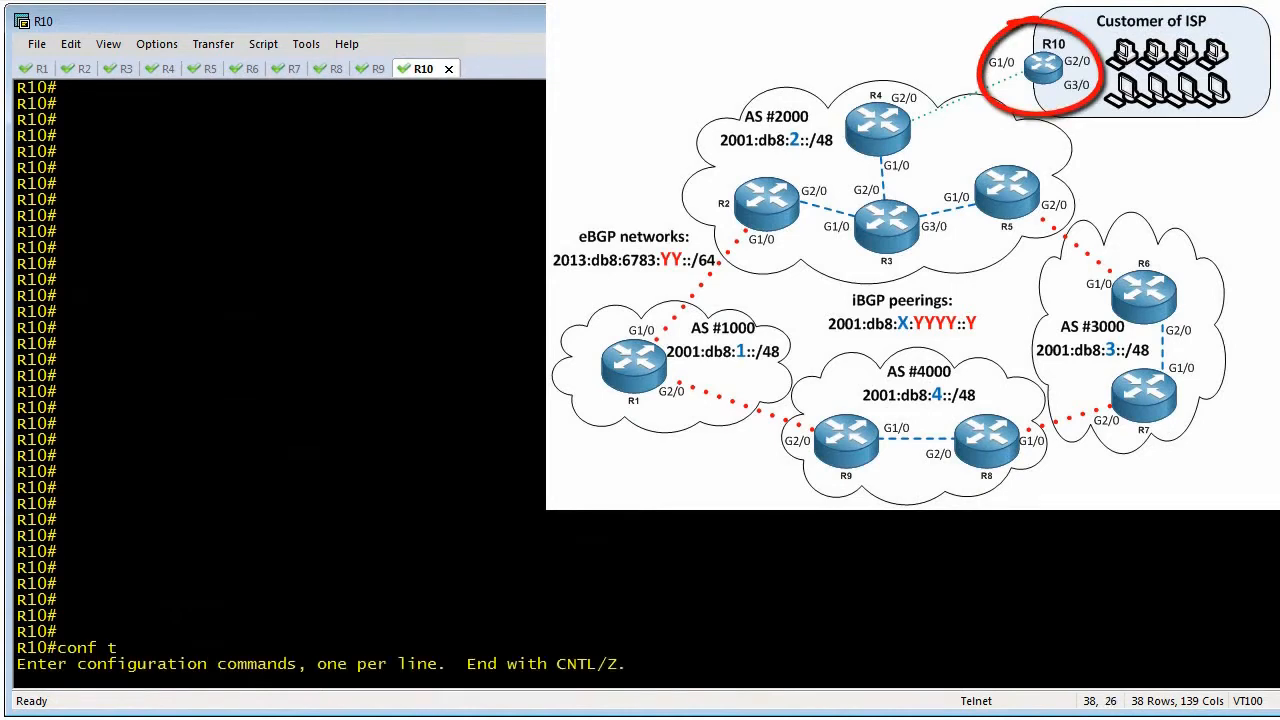
pyautogui.write('int g1/0')
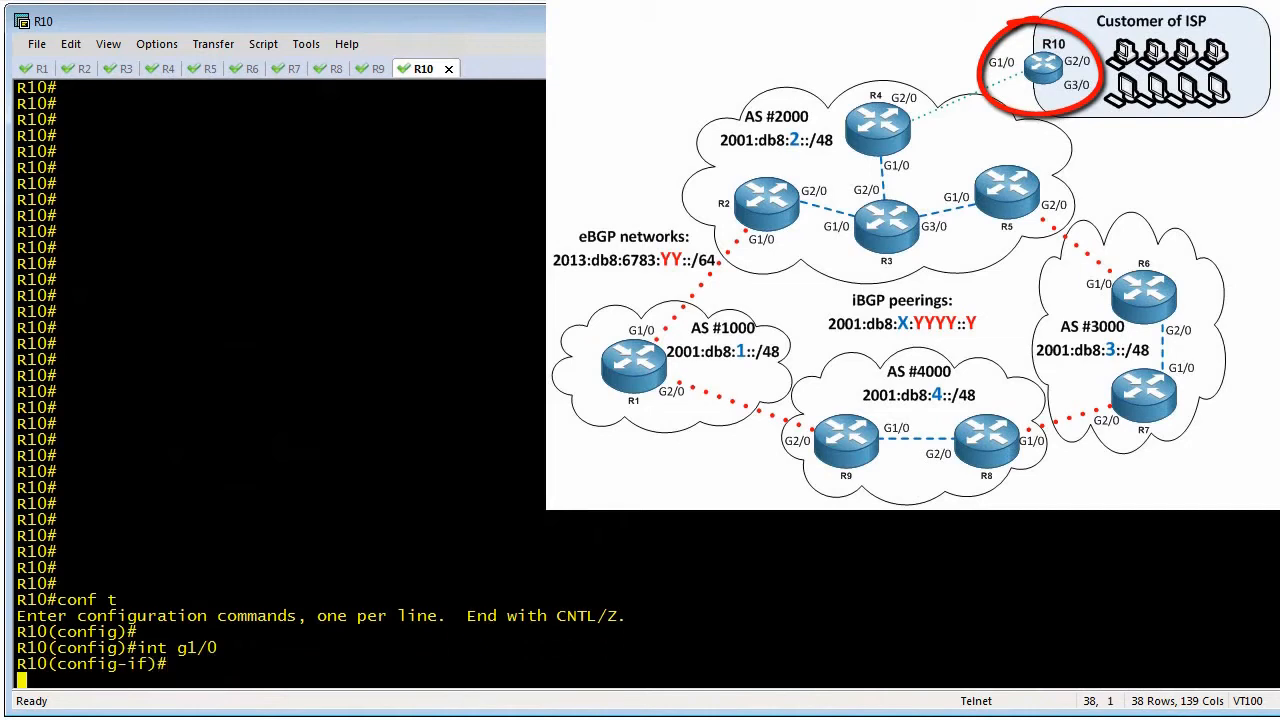
pyautogui.write('ipv6 enable')
pyautogui.write('ipv6 address autoc')
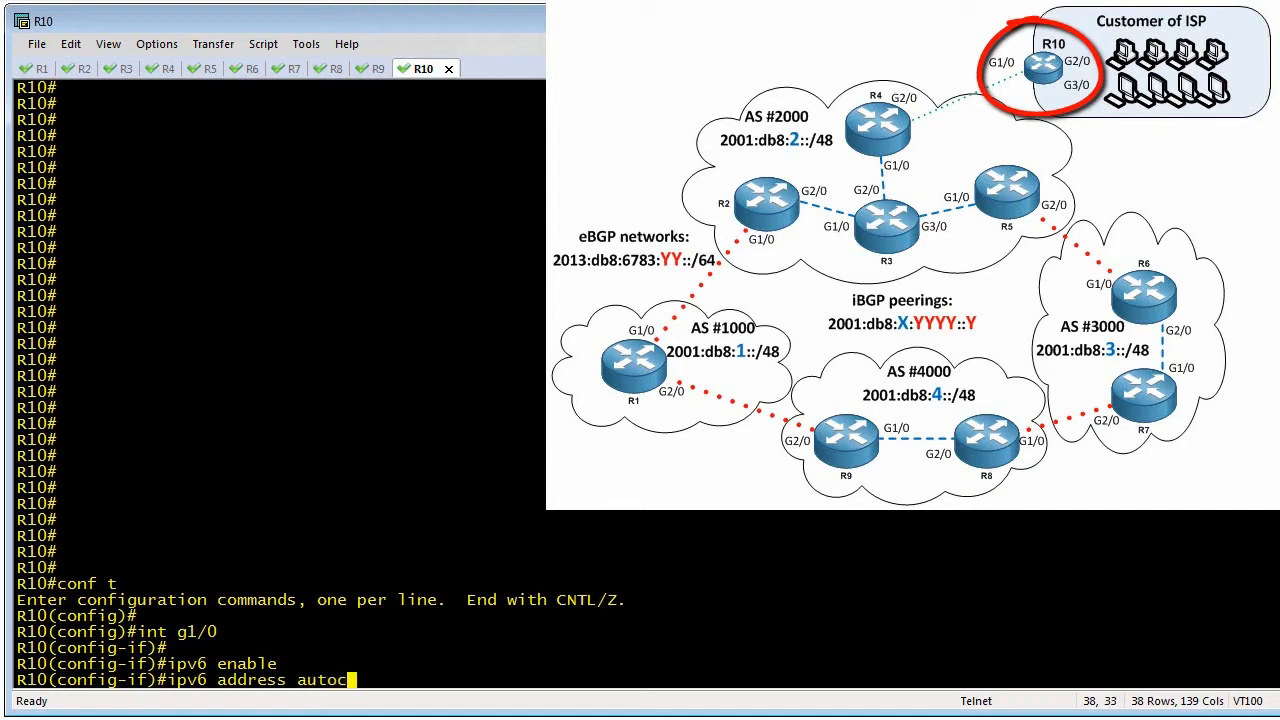
pyautogui.write('onfig default')
pyautogui.write('ipv6 dh')
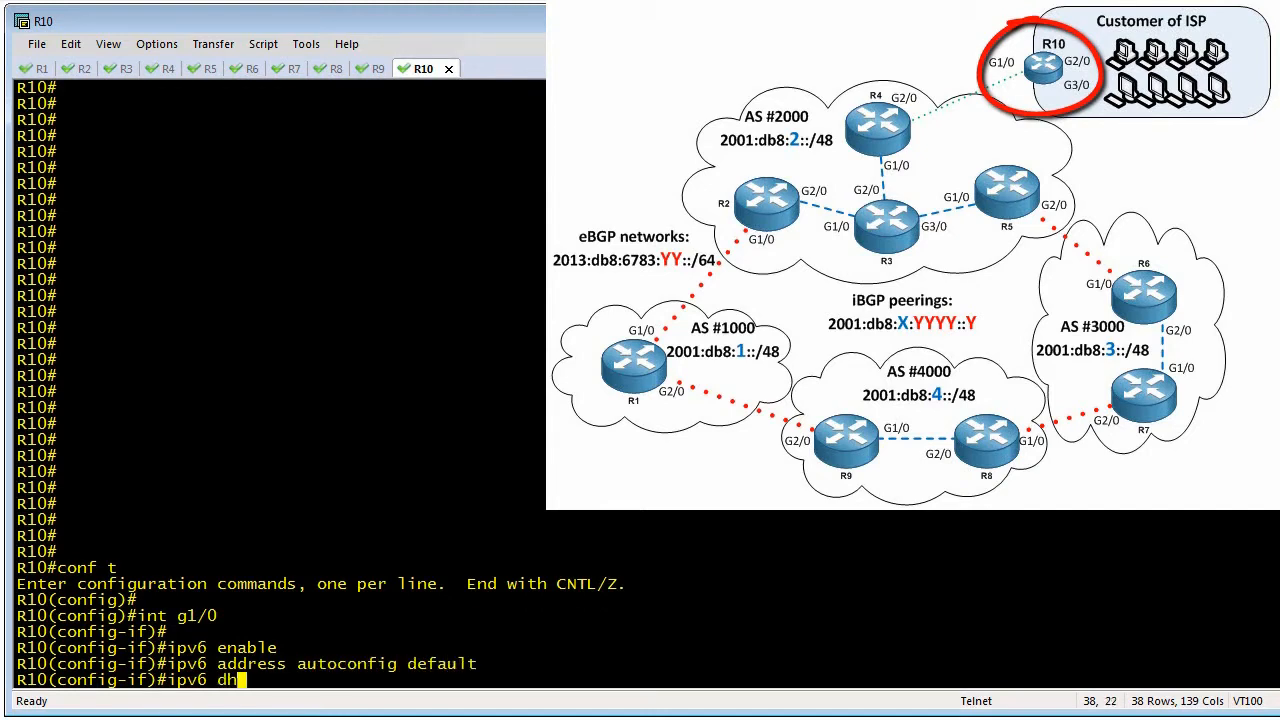
pyautogui.write('cp client')
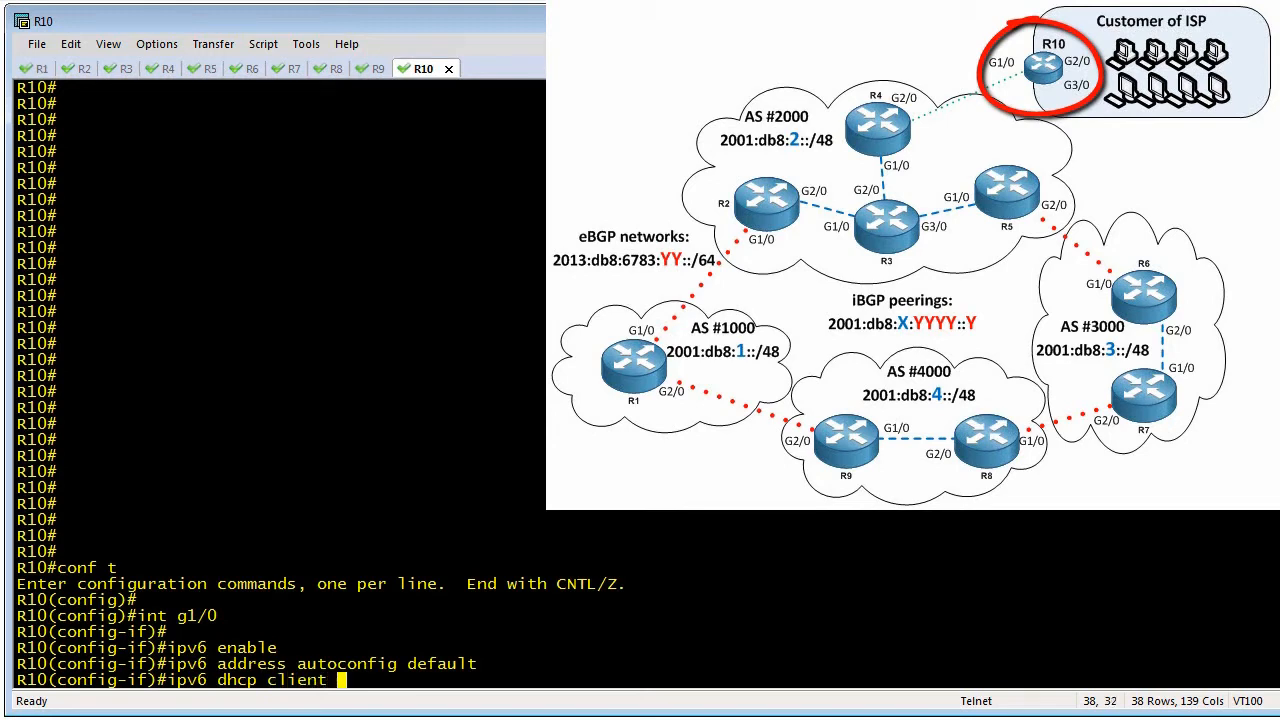
pyautogui.write('pd FROM-ISP')
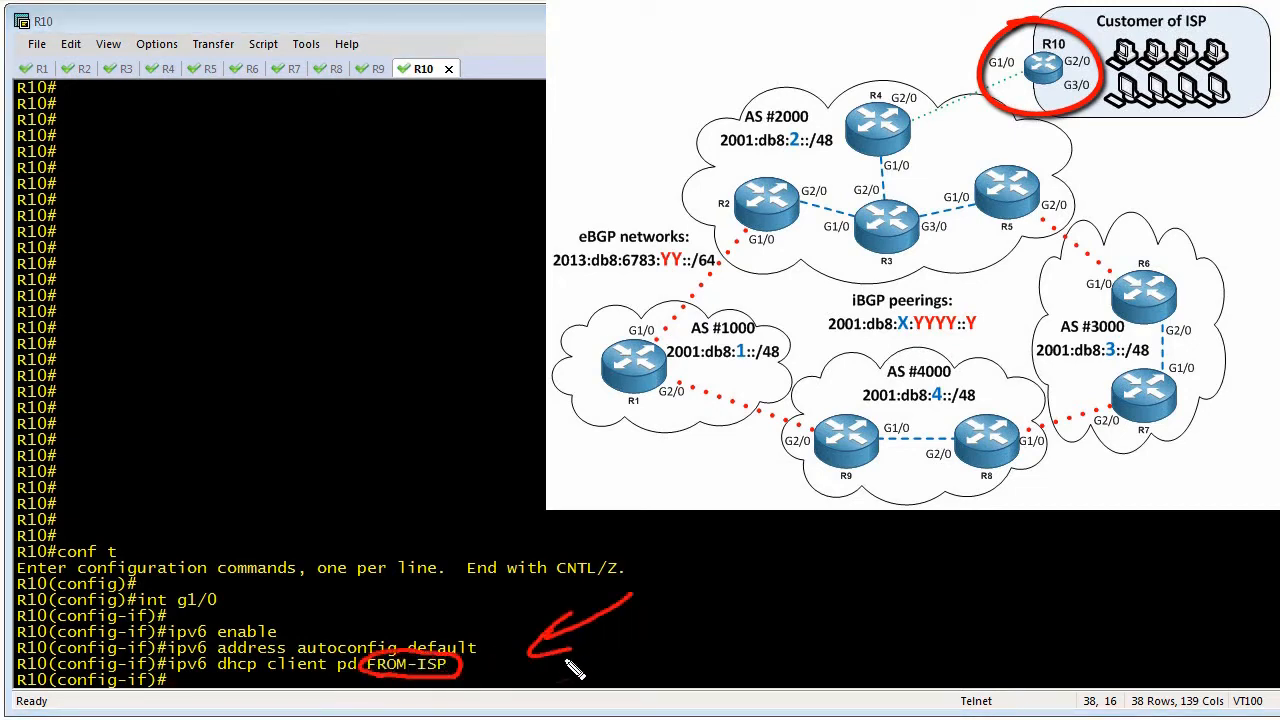
pyautogui.moveTo(590, 668)
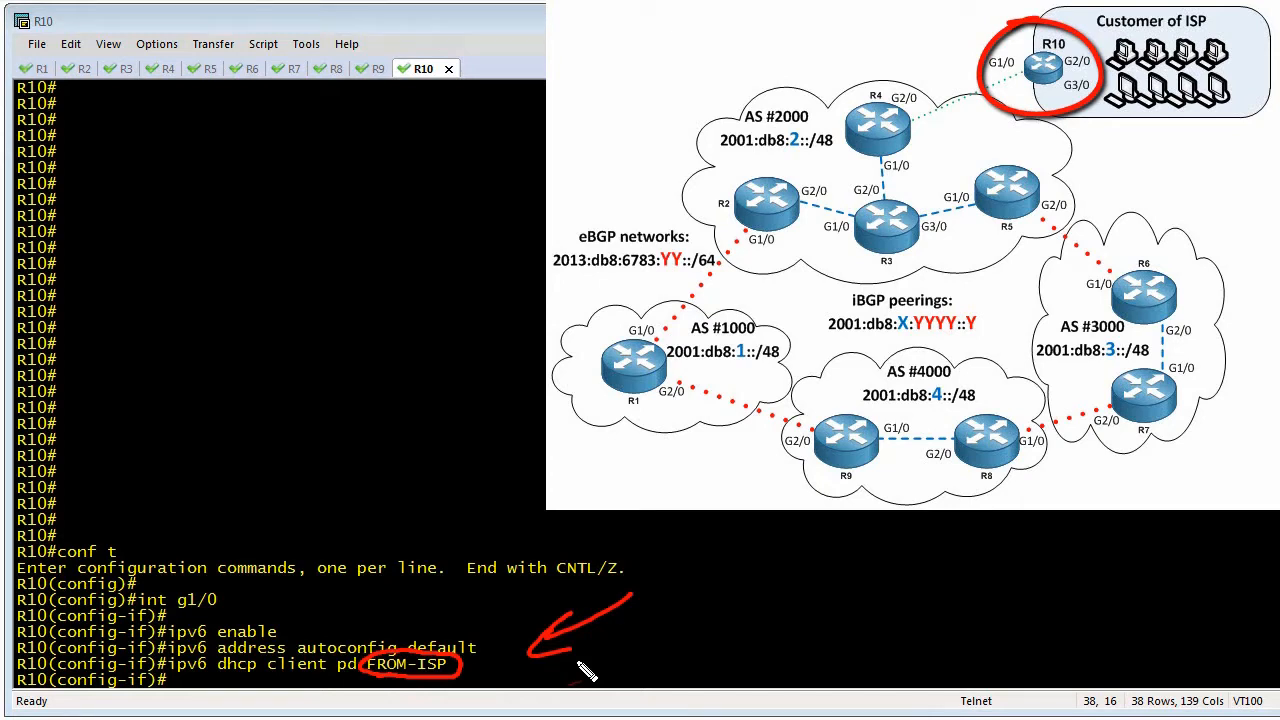
pyautogui.moveTo(275, 685)
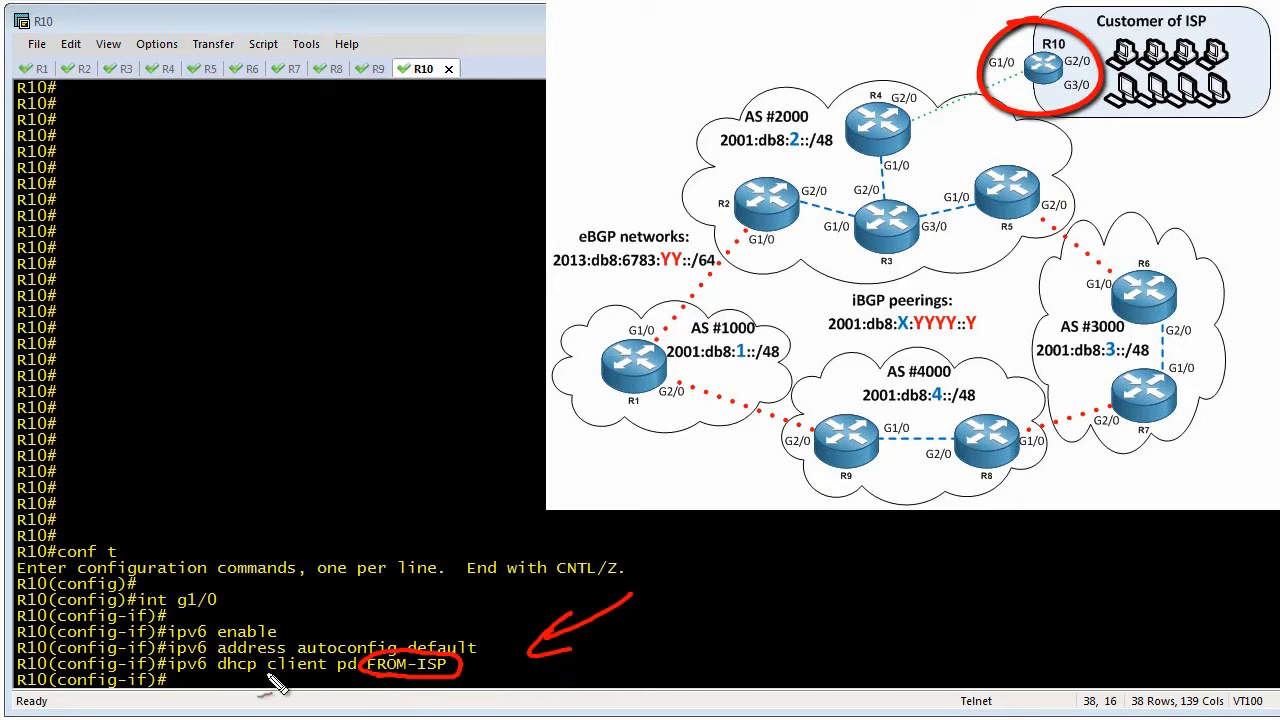
pyautogui.moveTo(330, 692)
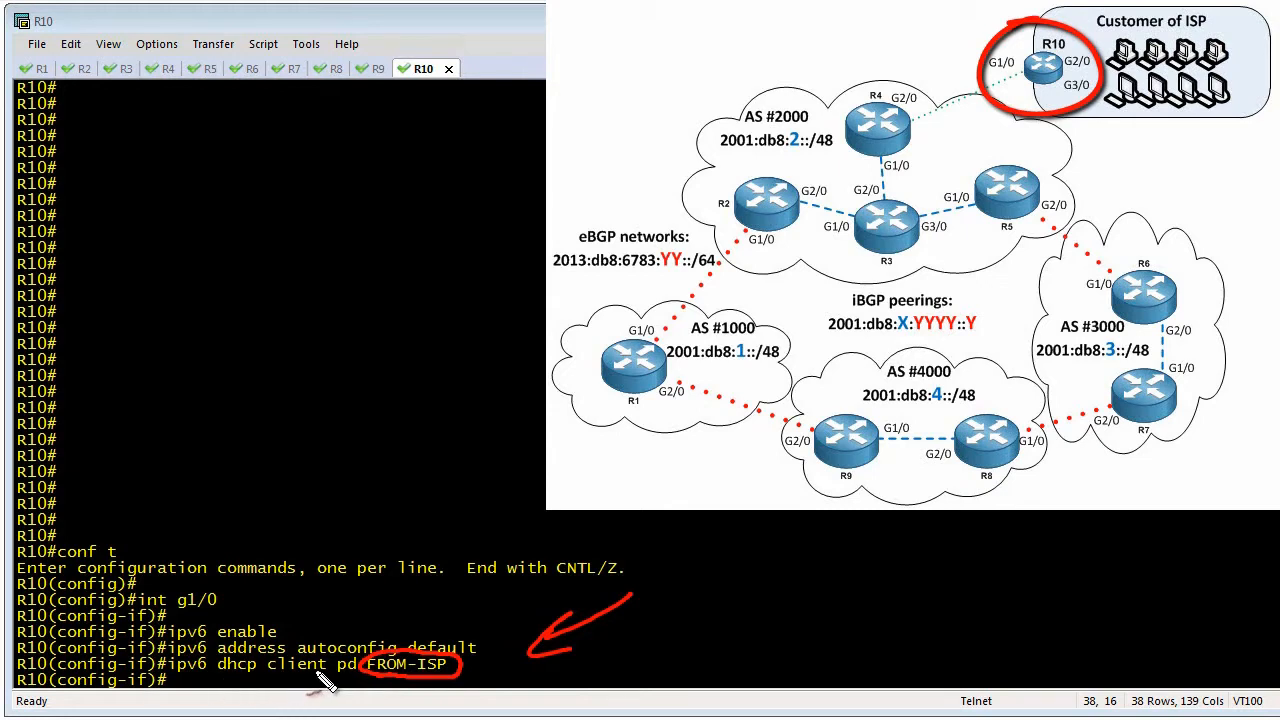
pyautogui.moveTo(430, 685)
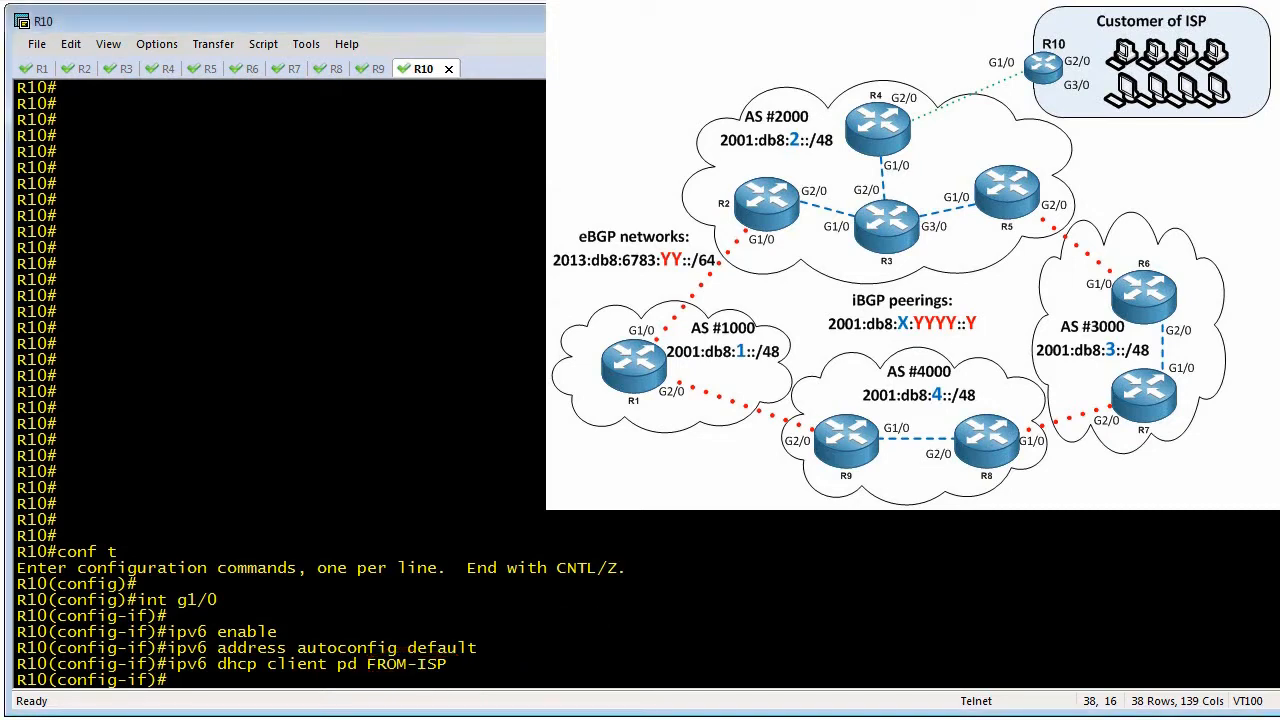
# Exit the interface and confirm R10 holds delegated prefix 2001:DB8:2:8000::/56.
pyautogui.write('exit')
pyautogui.write('do show ipv6 dhcp interface')
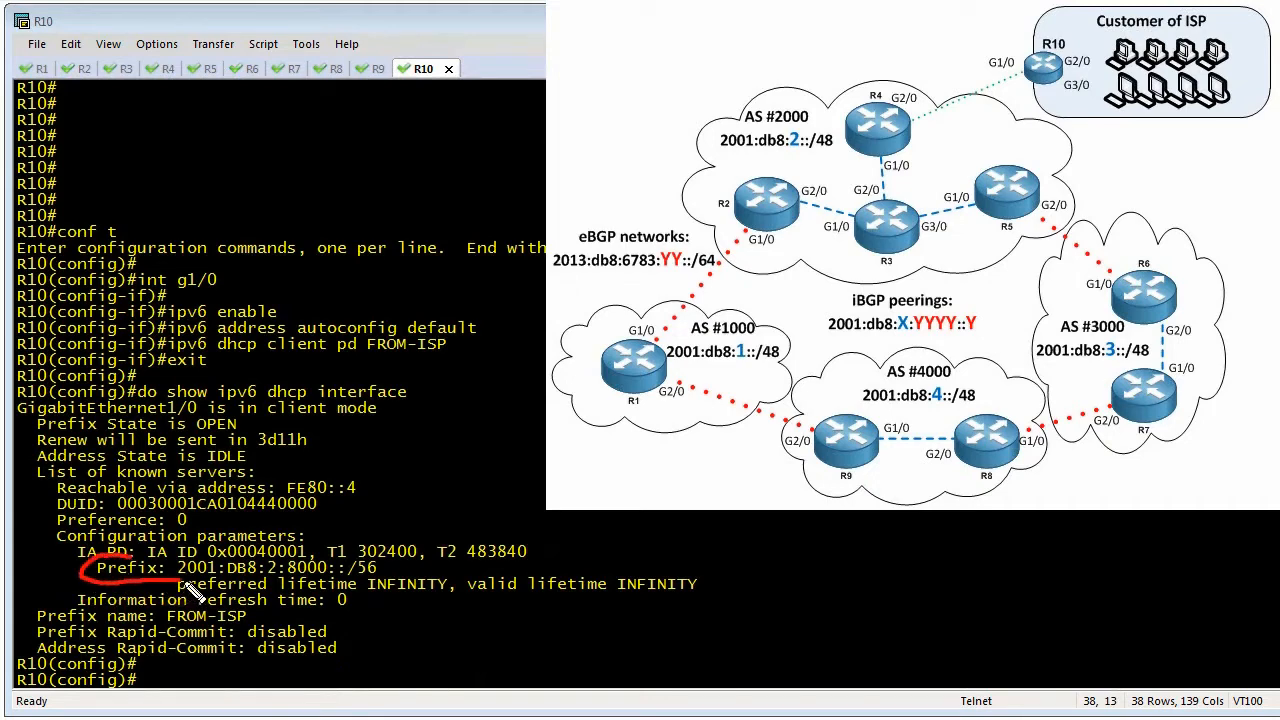
pyautogui.moveTo(366, 586)
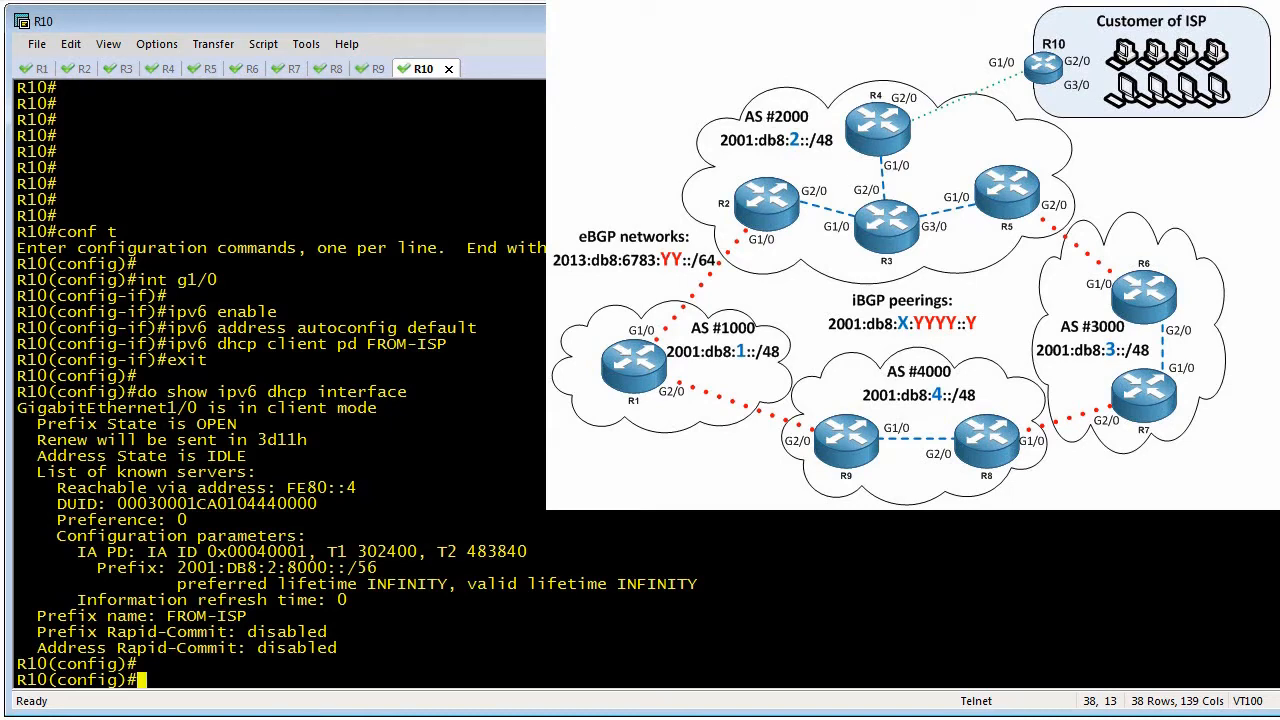
# Enable IPv6 on R10 g2/0 and assign address FROM-ISP ::0:0:0:0:1/64.
pyautogui.write('int g2/0')
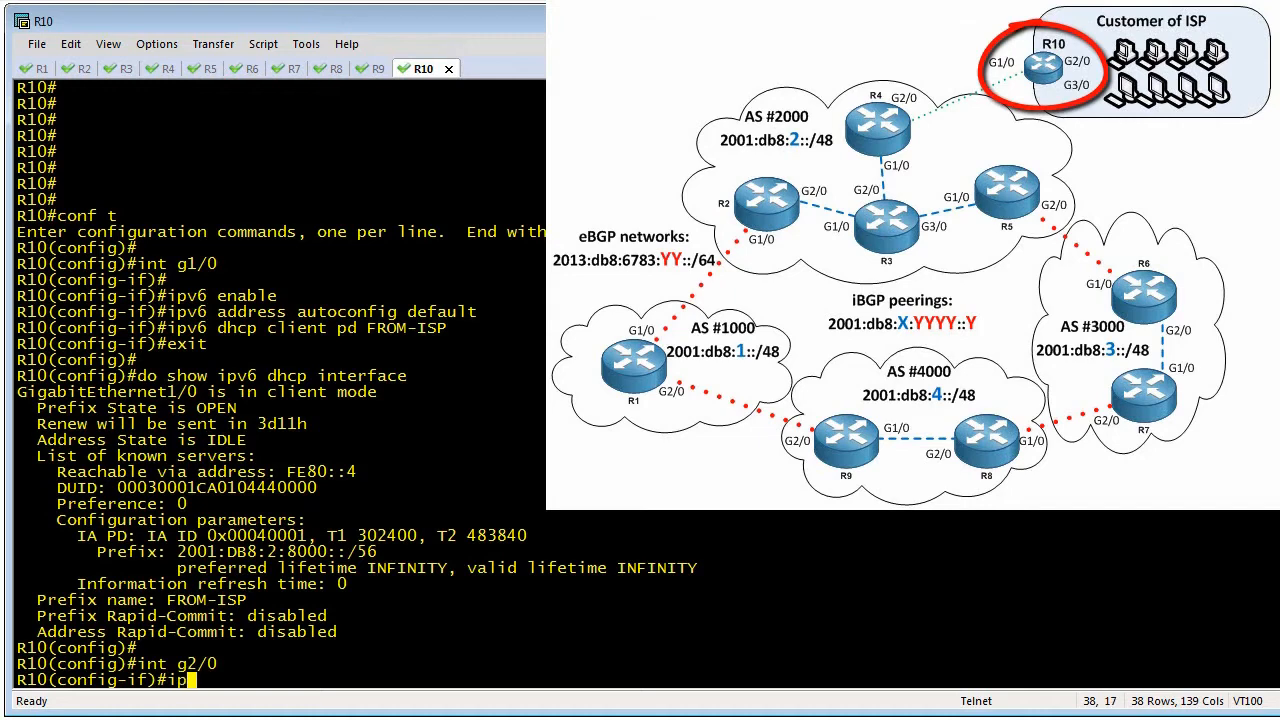
pyautogui.write('pv6 enable')
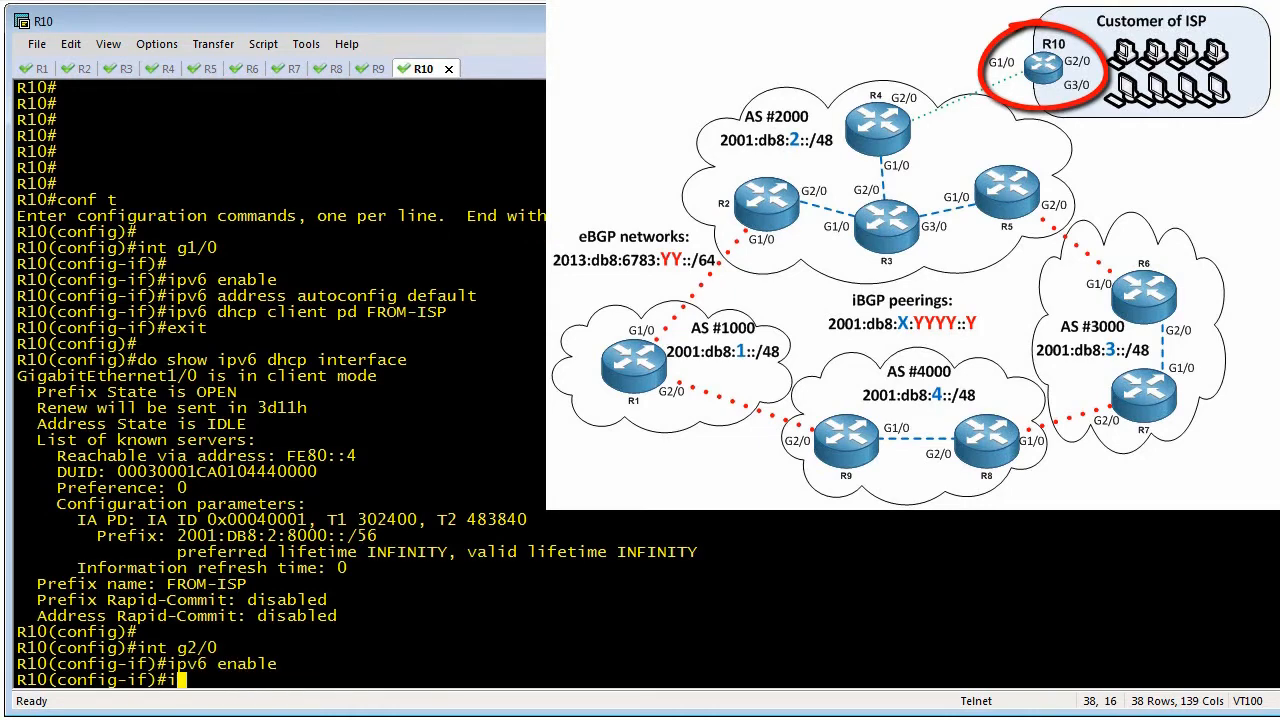
pyautogui.write('pv6 addres')
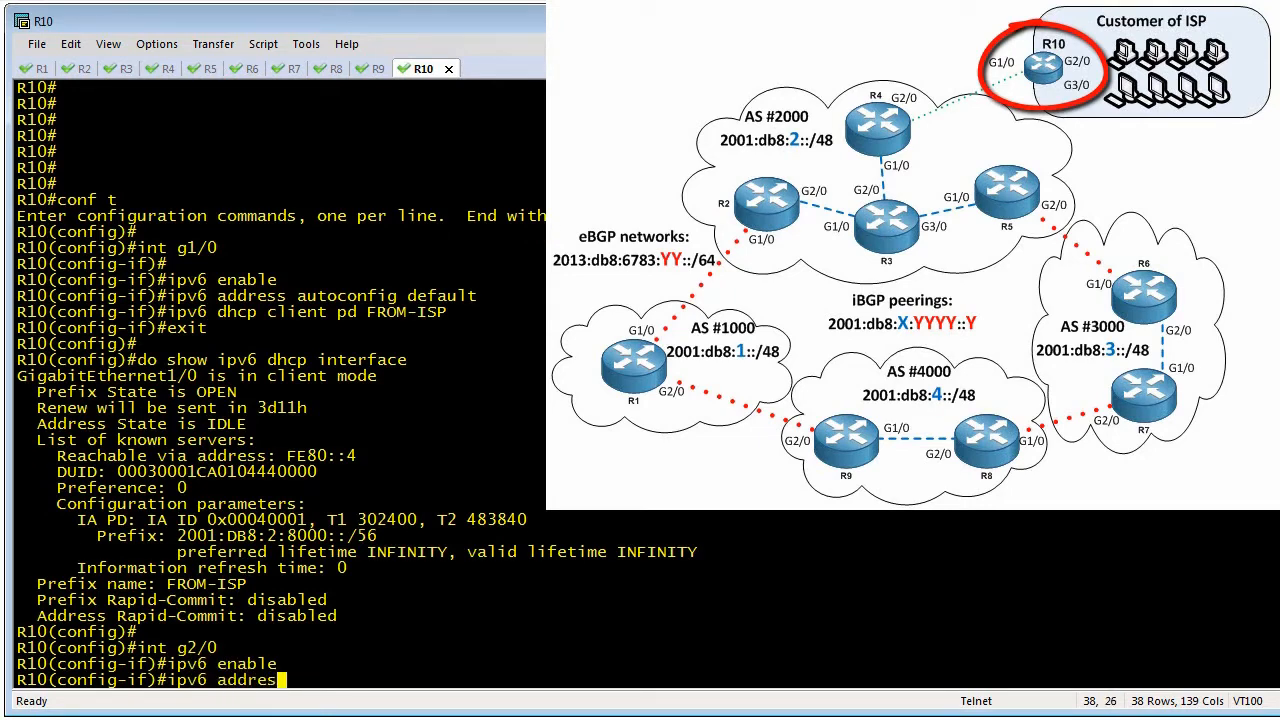
pyautogui.write('FROM-ISP')
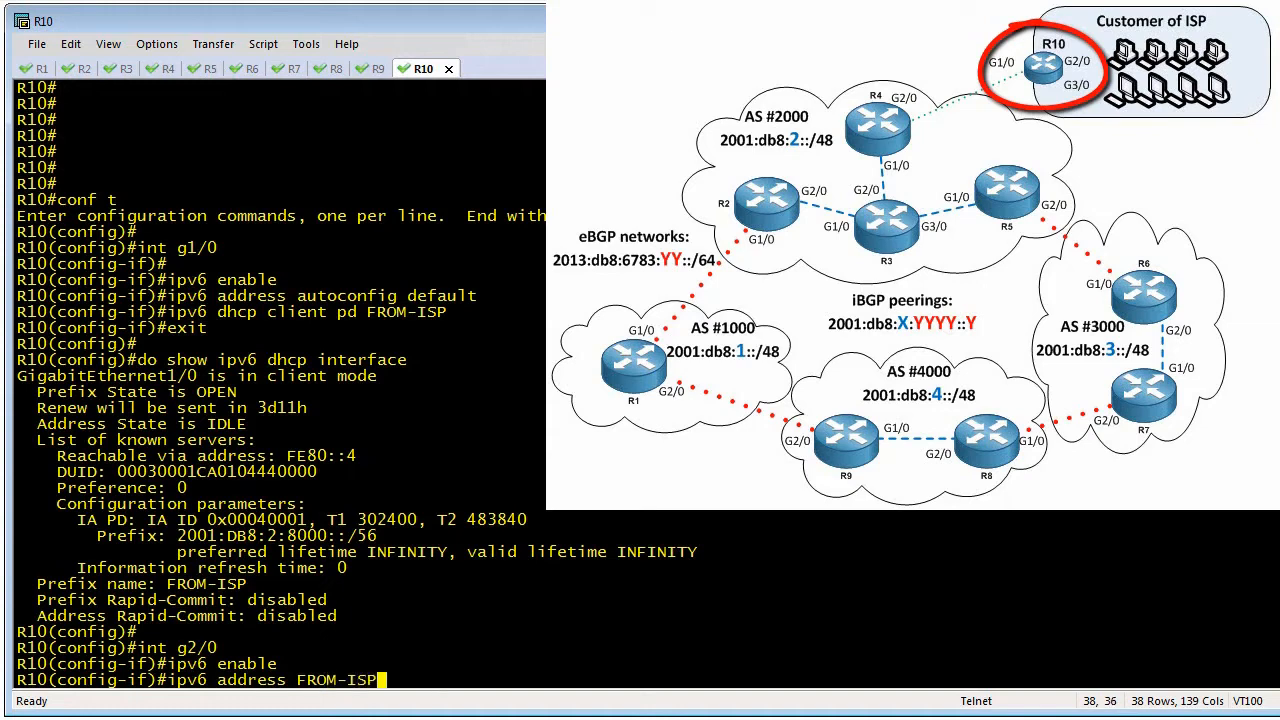
pyautogui.write('::0:0:0:0:1/64')
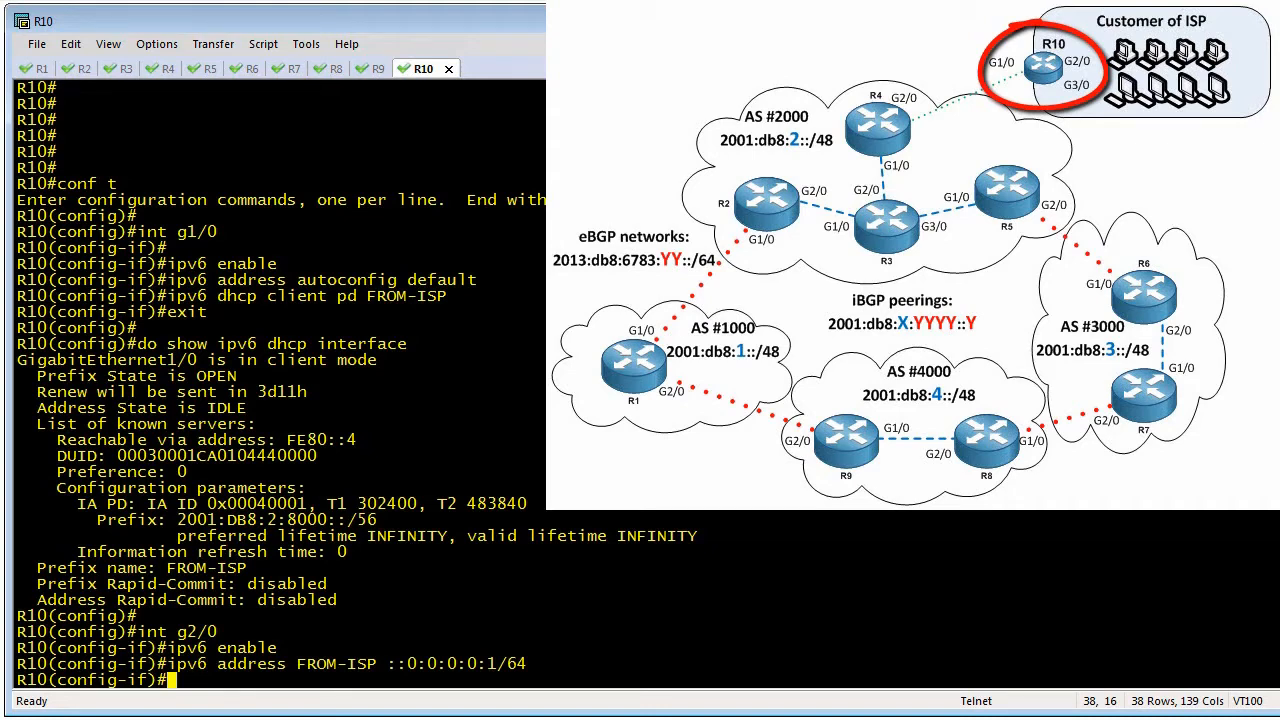
pyautogui.moveTo(432, 637)
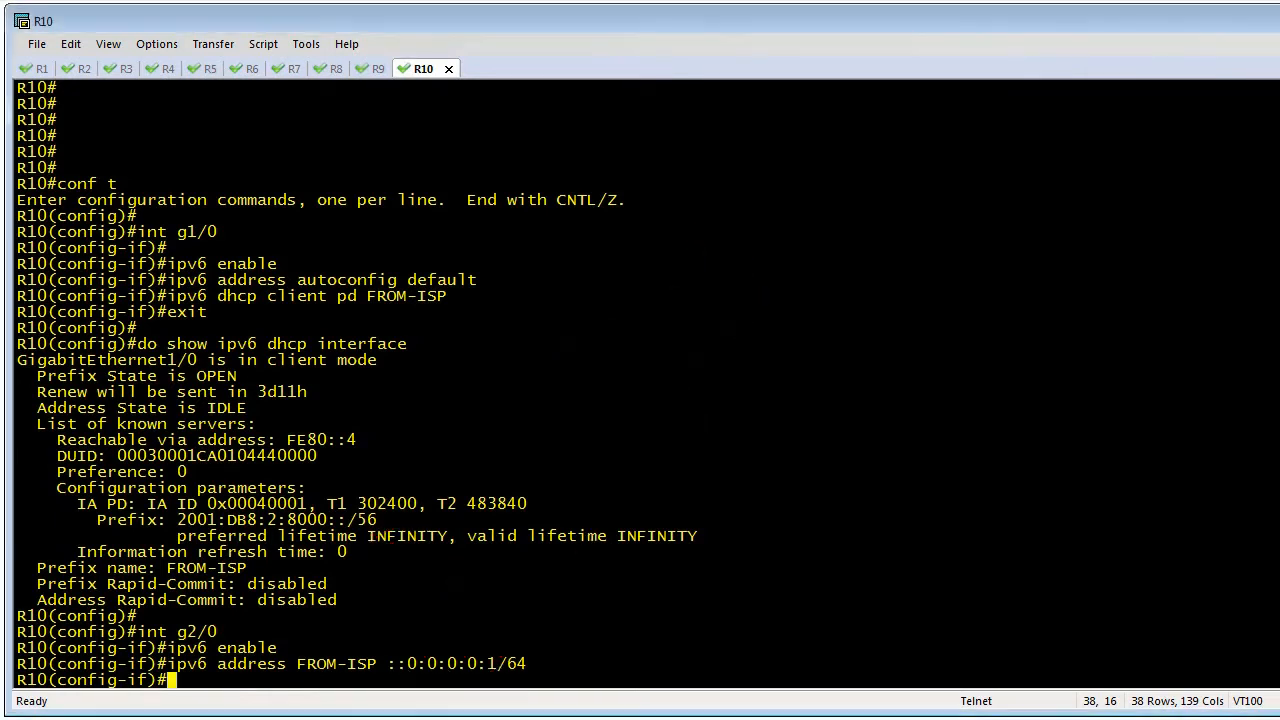
# Exit and run 'do show ipv6 interface brief' to confirm g2/0 has 2001:DB8:2:8000::1.
pyautogui.write('exit')
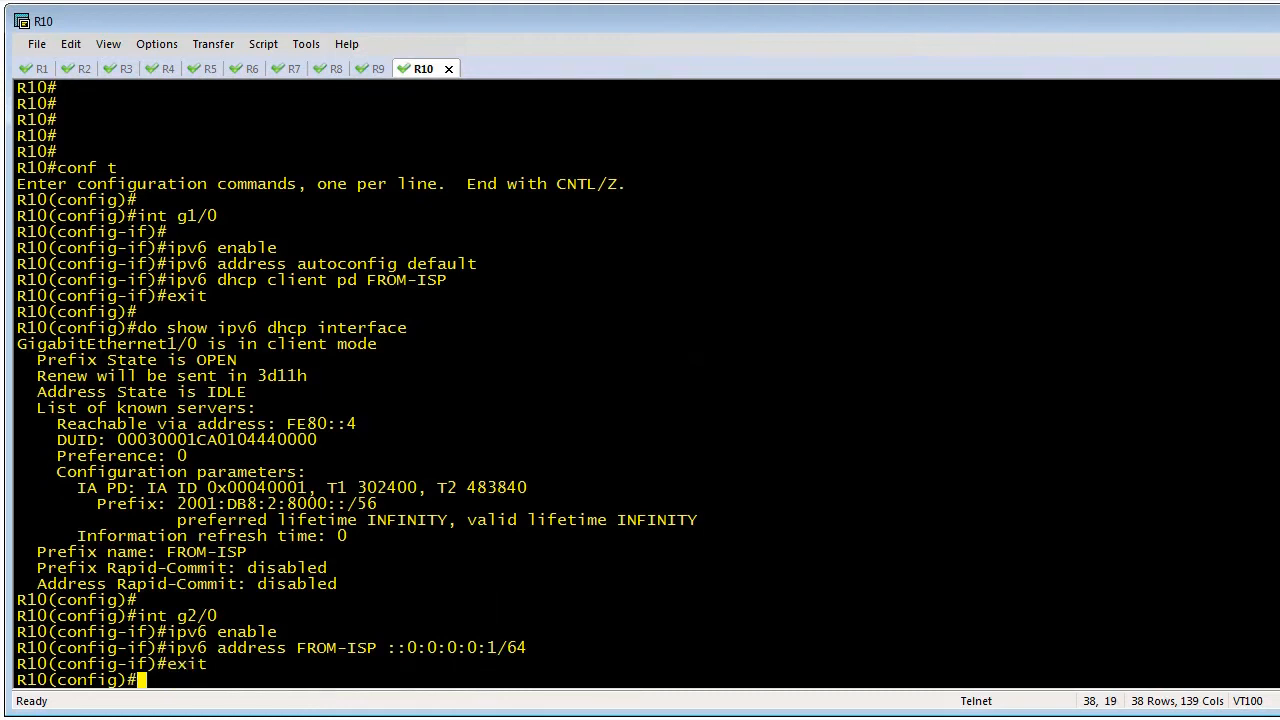
pyautogui.write('do show ipv6 interface brief')
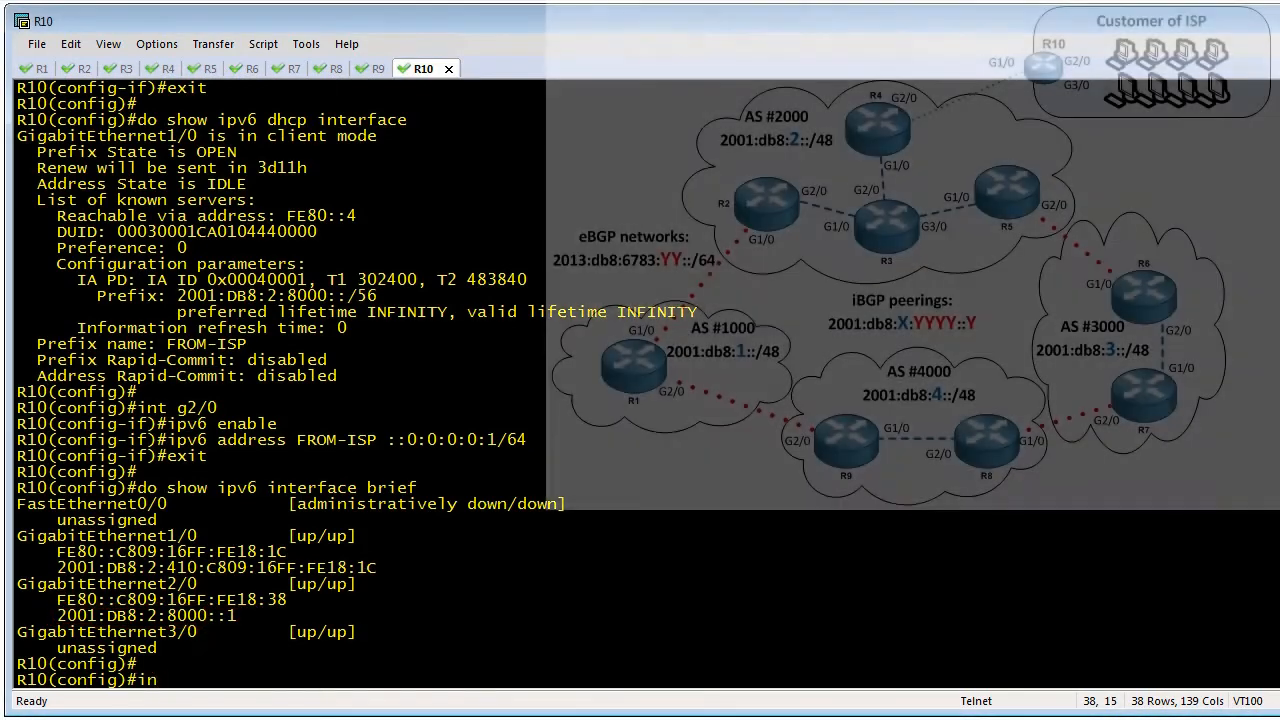
# Give R10 g3/0 IPv6 address FROM-ISP ::1:0:0:0:1/64 and begin another interface check.
pyautogui.write('int g3/0')
pyautogui.write('ipv')
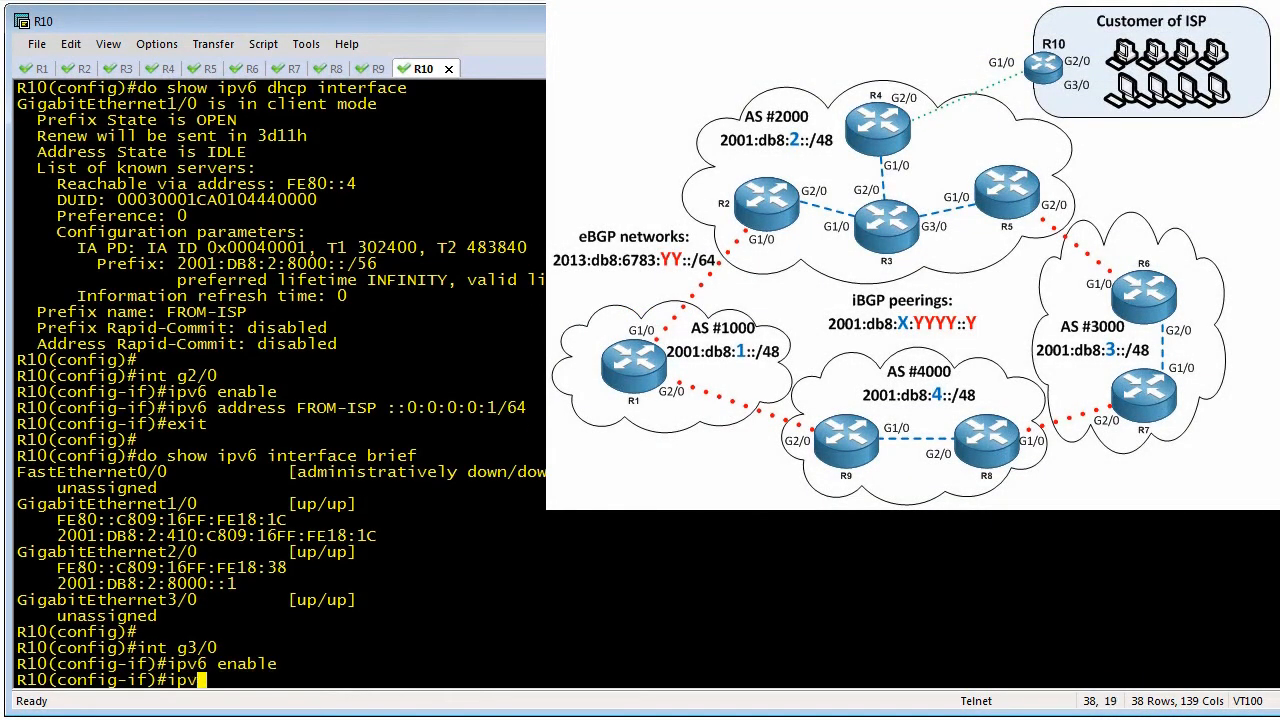
pyautogui.write('address')
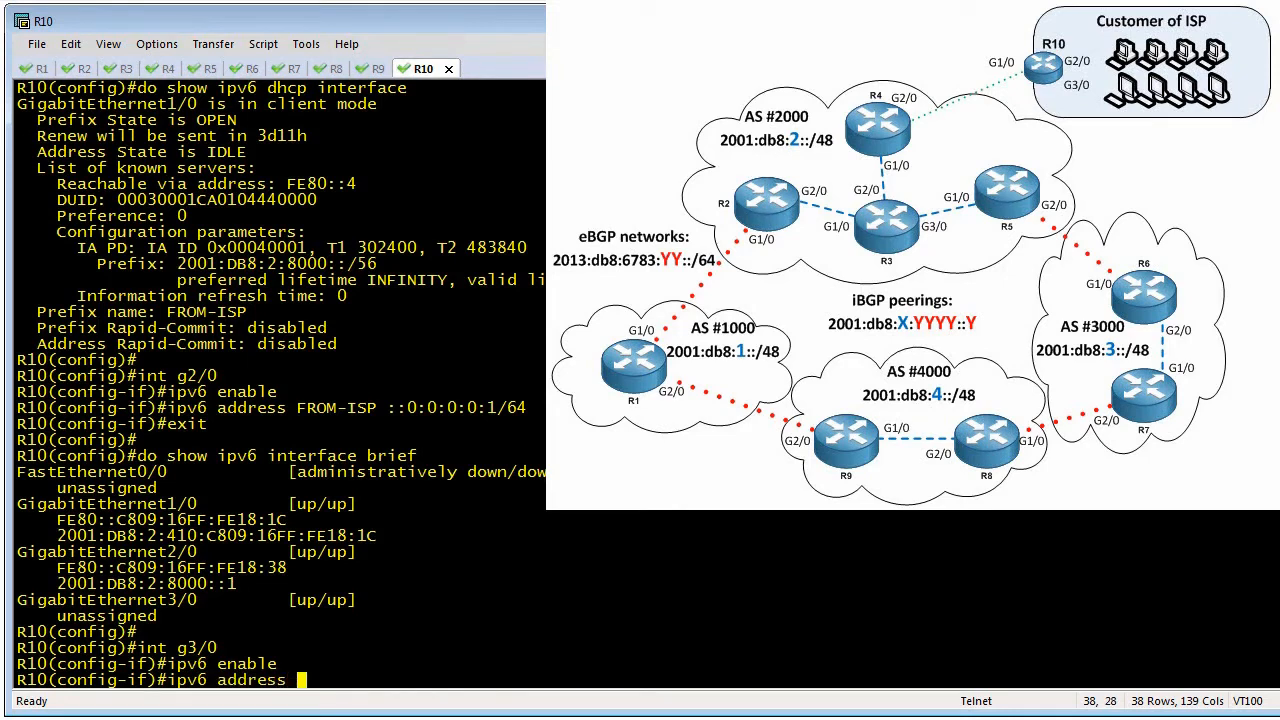
pyautogui.write('FROM-ISP :')
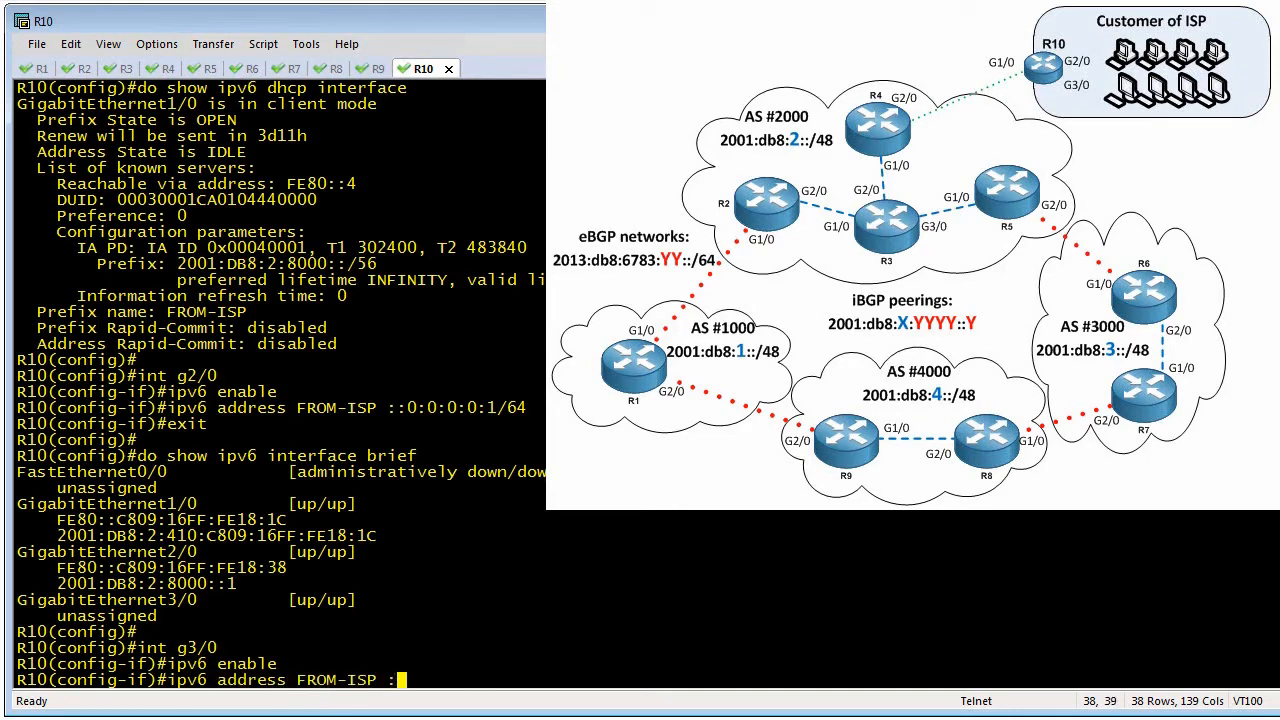
pyautogui.write('::1:0:0:0:1/64')
pyautogui.write('do')
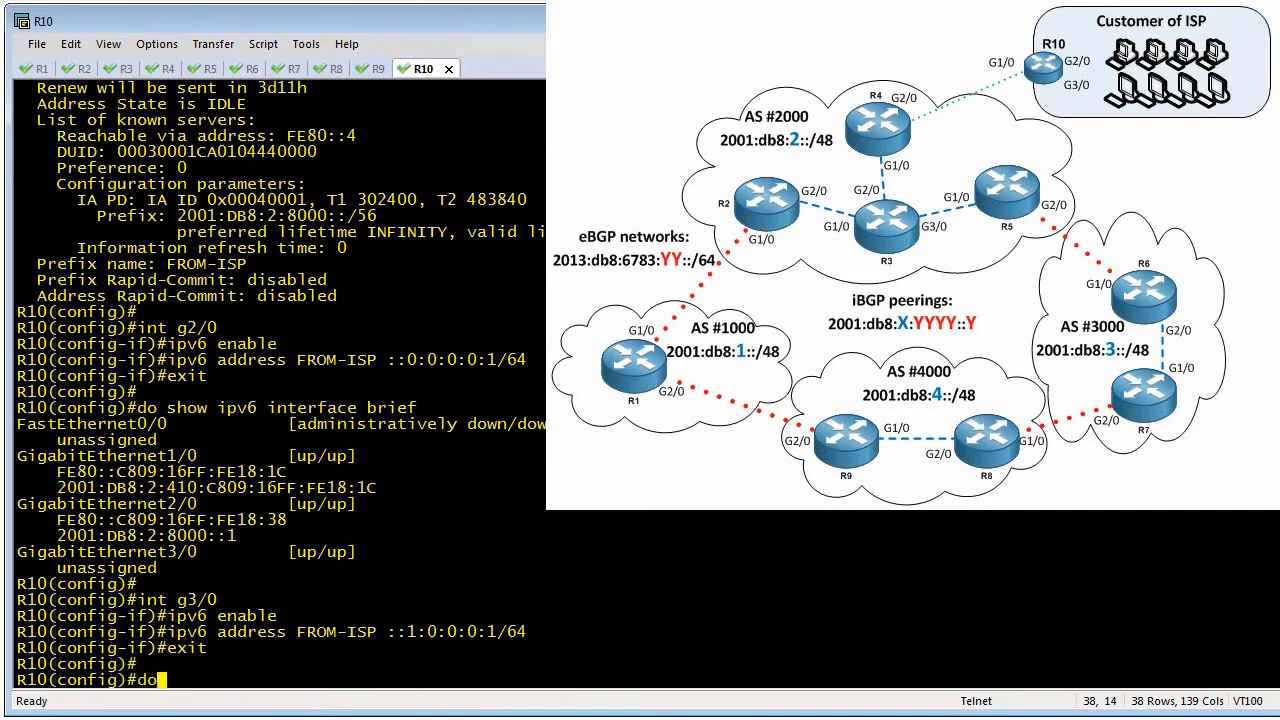
pyautogui.write('show i')
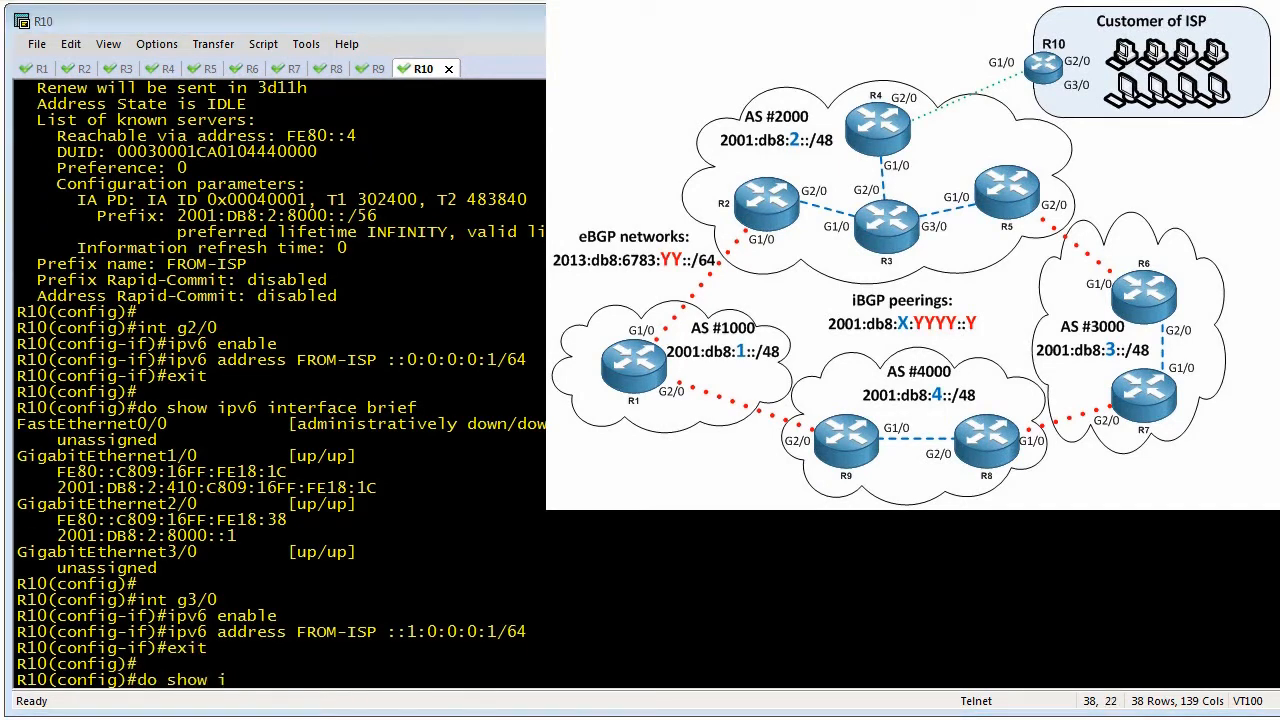
pyautogui.write('pv6 interfac')
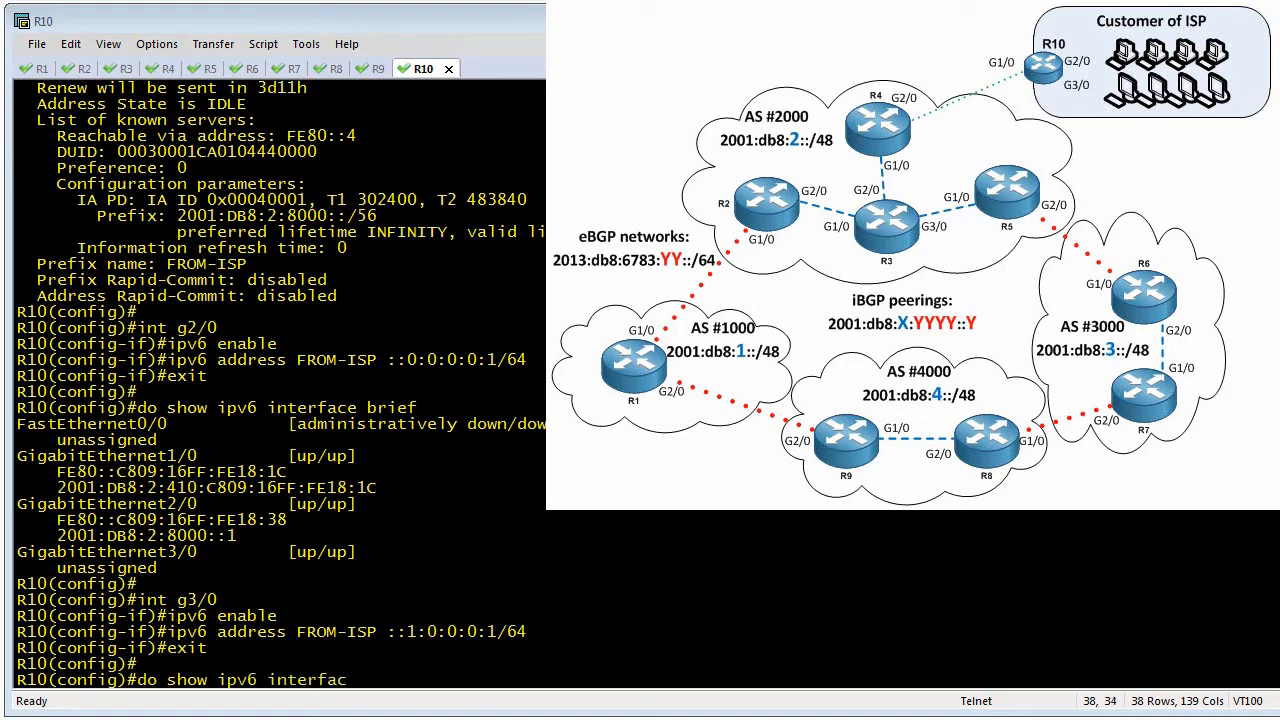
# Confirm g3/0 shows 2001:DB8:2:8001::1, then begin a show ipv6 command on R4.
pyautogui.press('Enter')
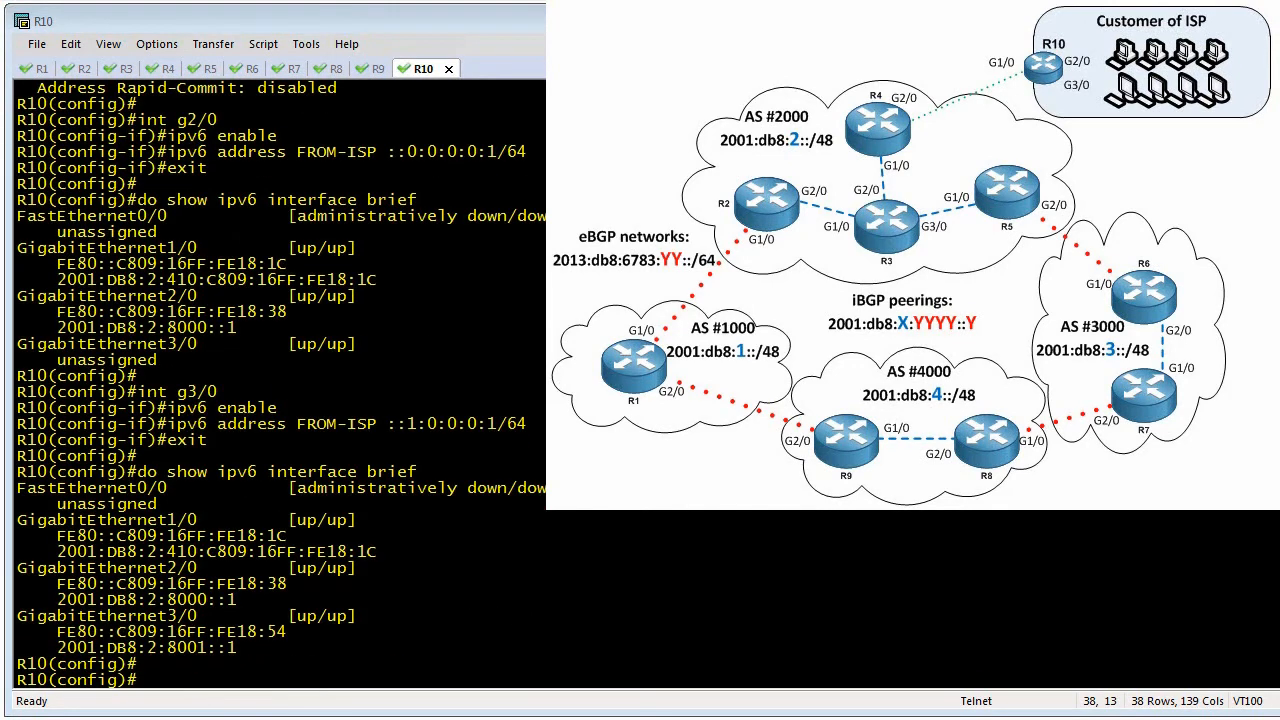
pyautogui.moveTo(410, 432)
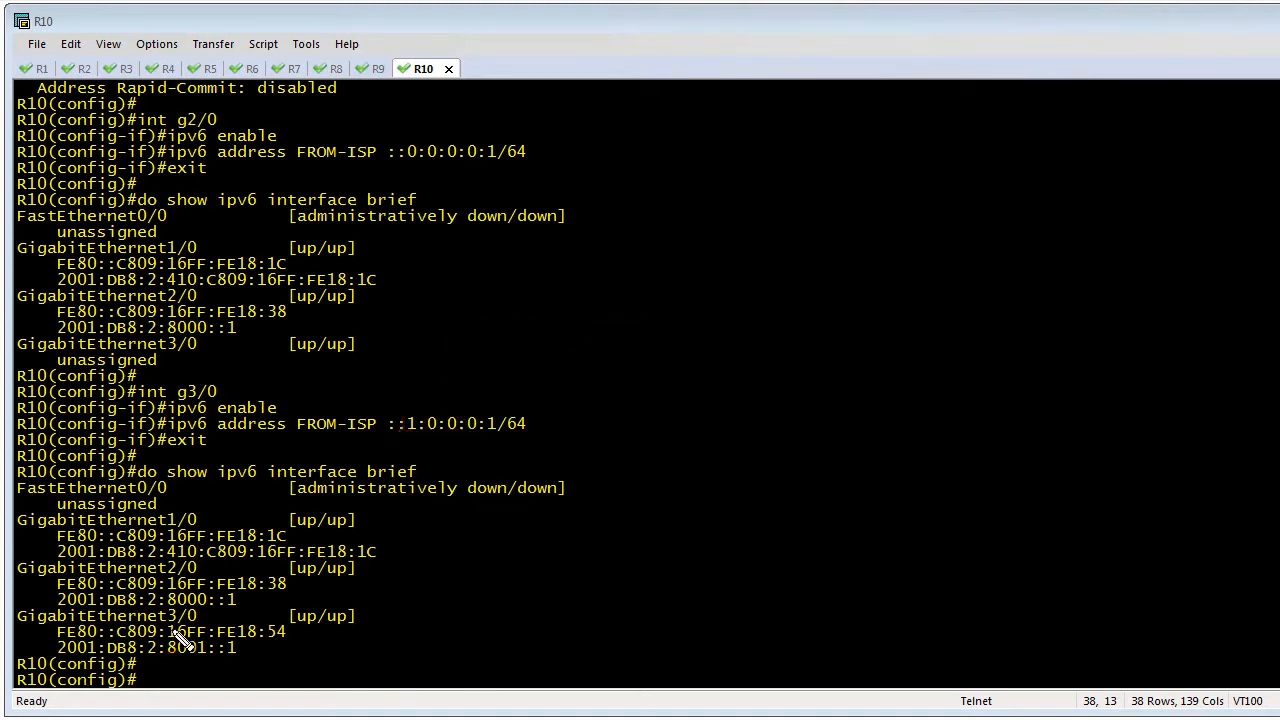
pyautogui.moveTo(145, 658); pyautogui.dragTo(215, 658)
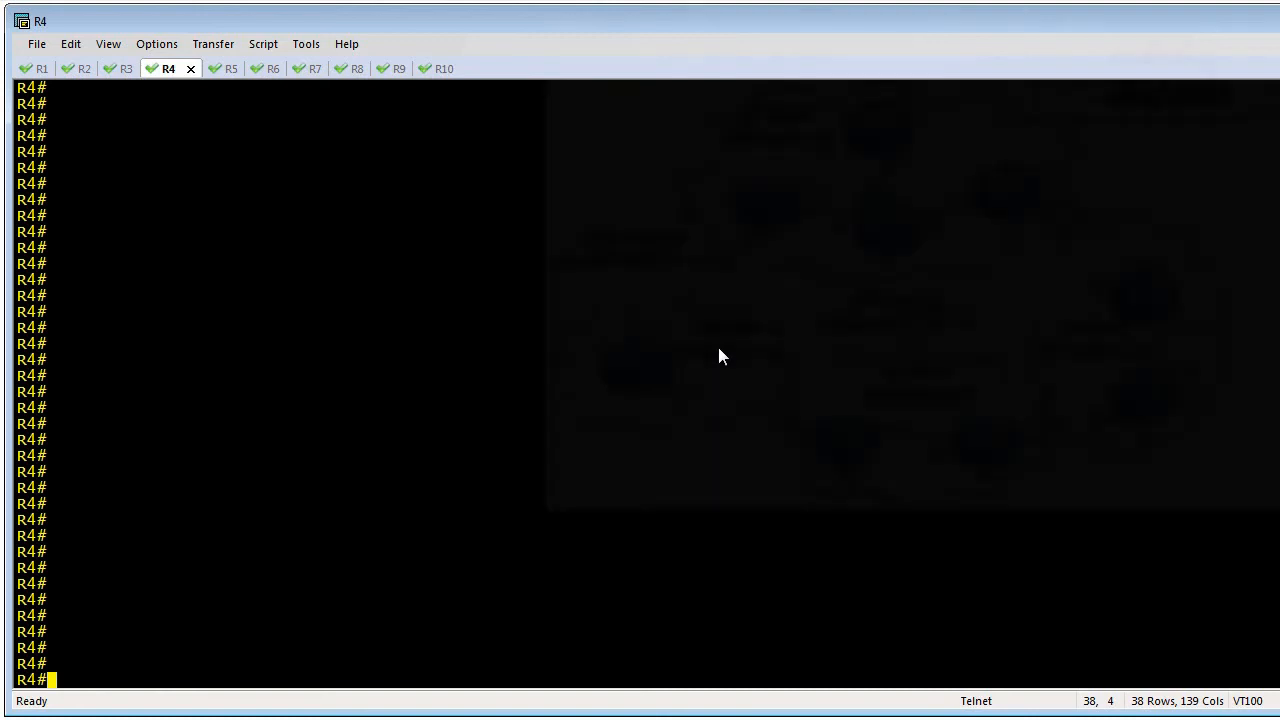
pyautogui.write('show ipv6')
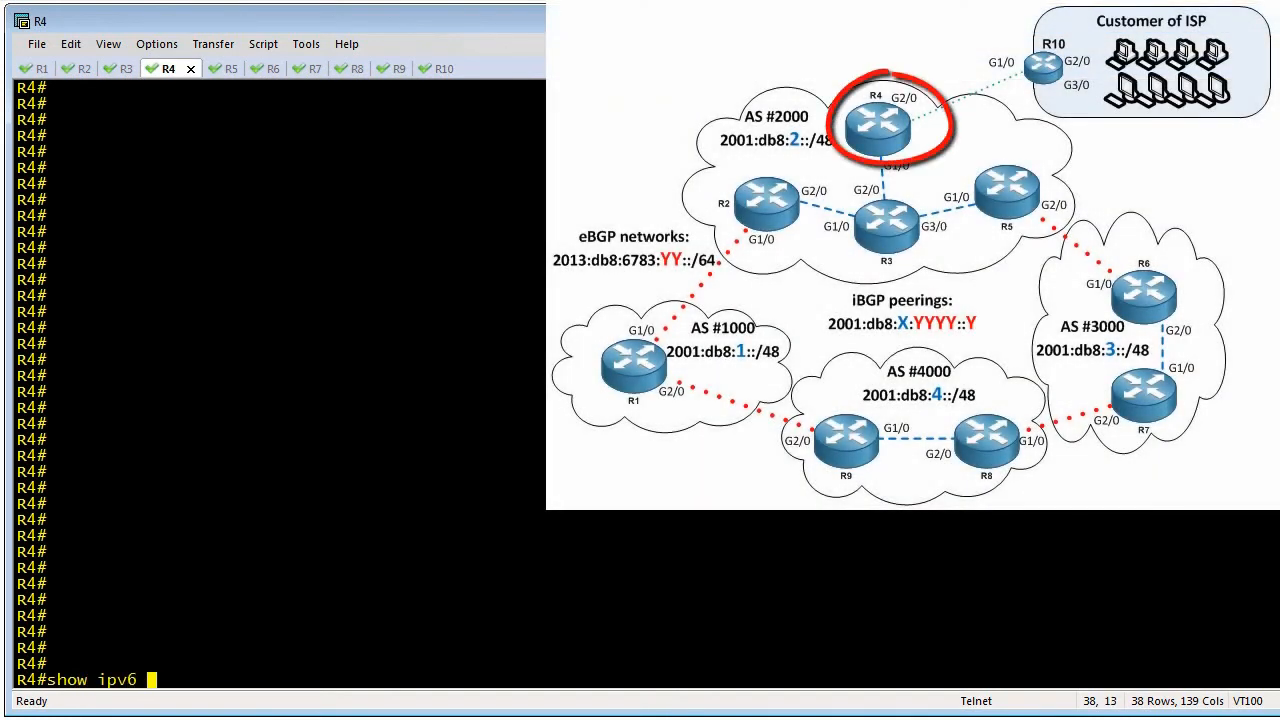